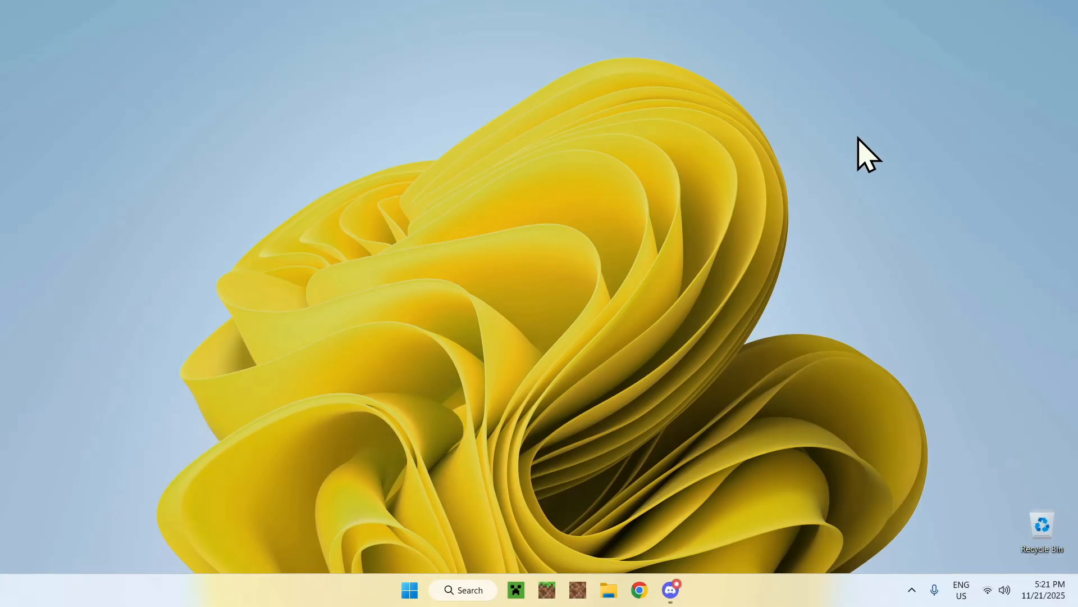
mouse_move(901, 210)
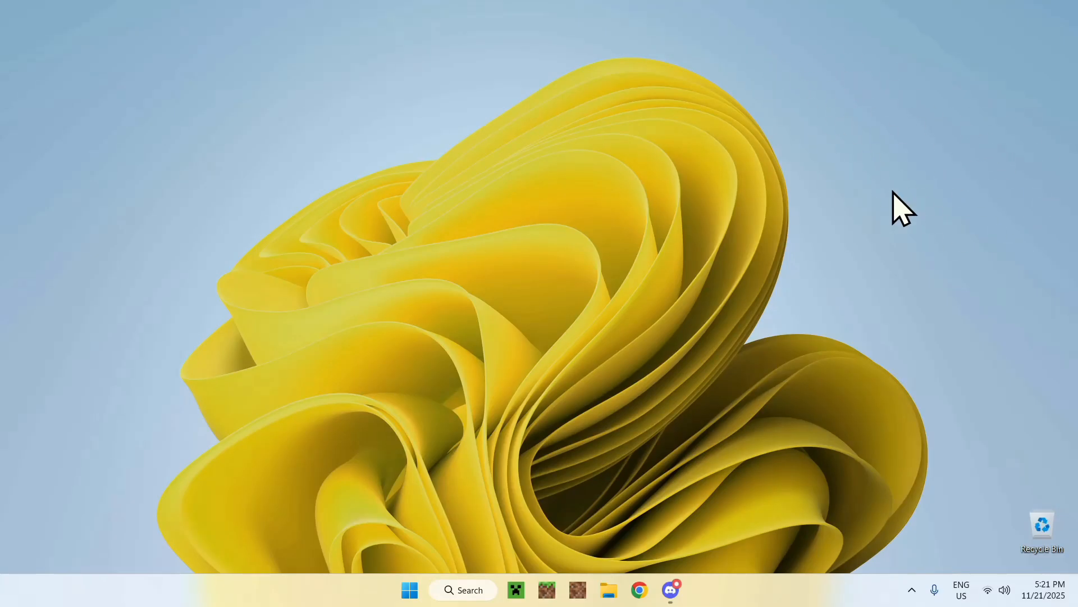
mouse_move(933, 134)
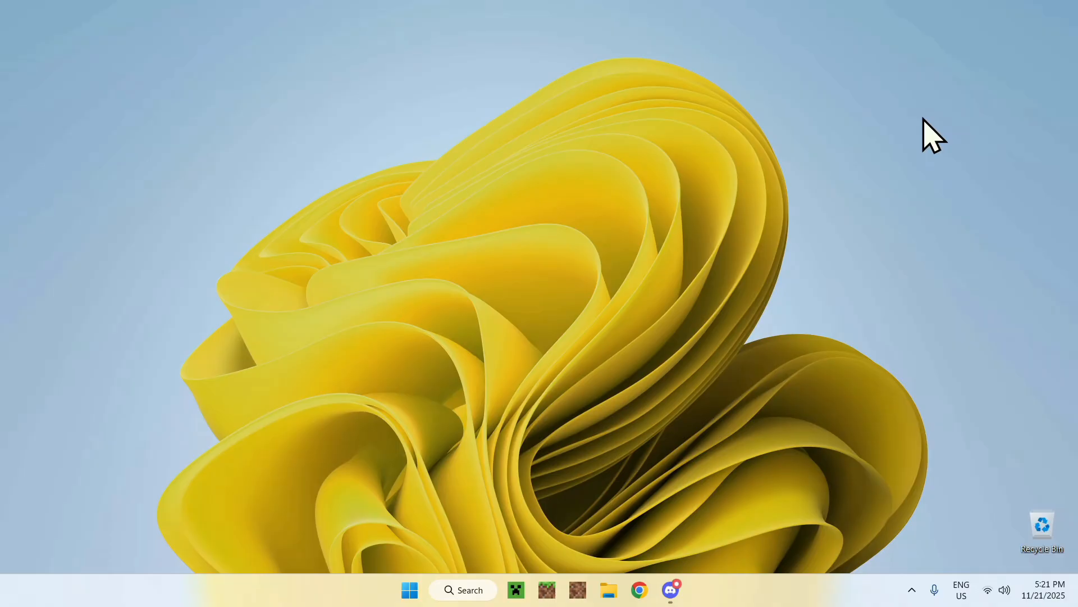
mouse_move(907, 229)
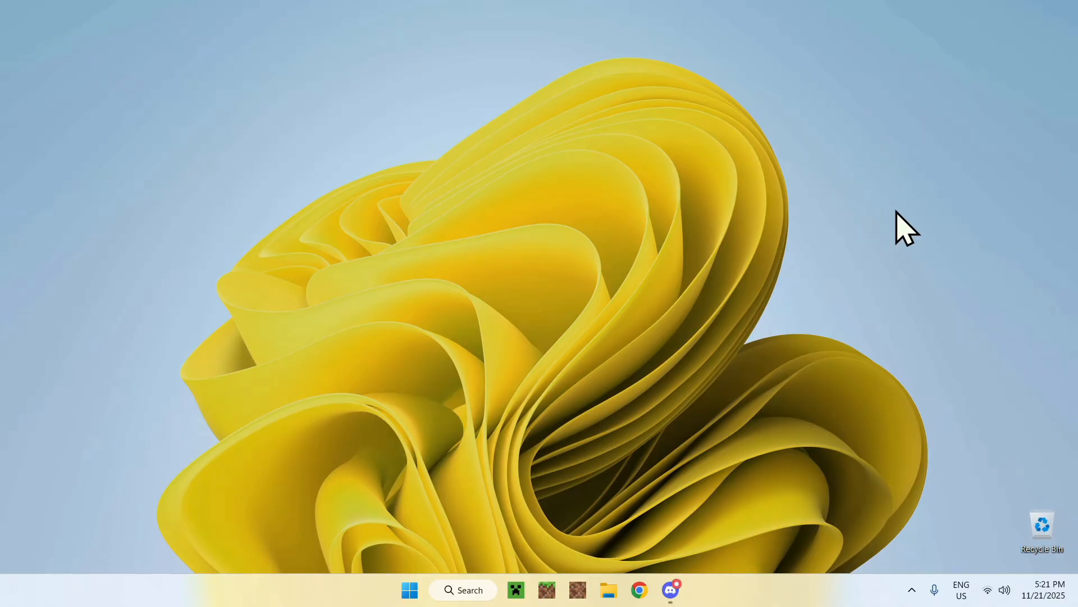
mouse_move(908, 182)
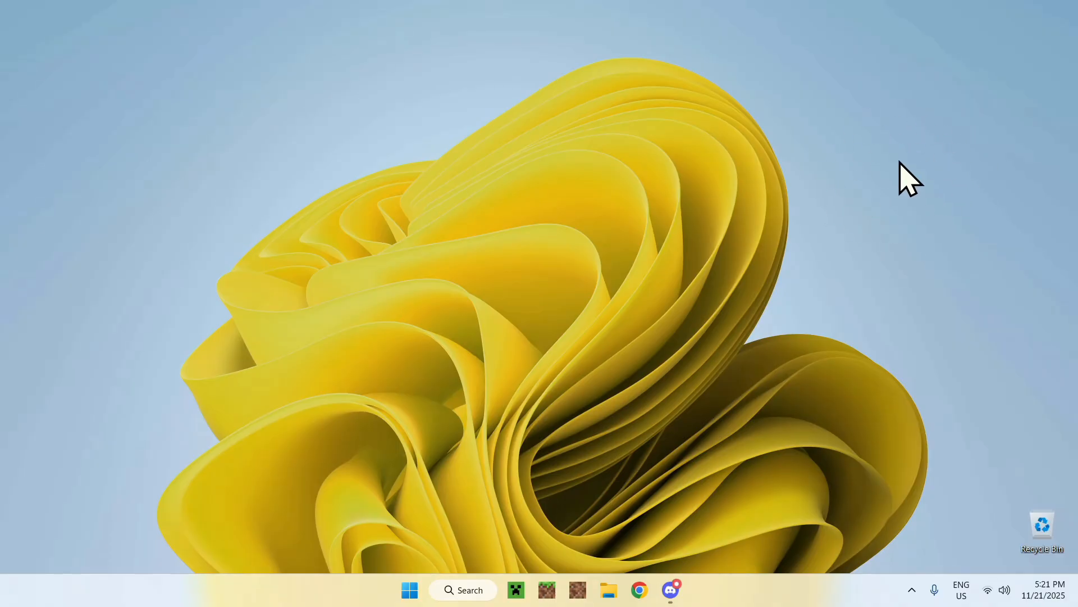
mouse_move(949, 207)
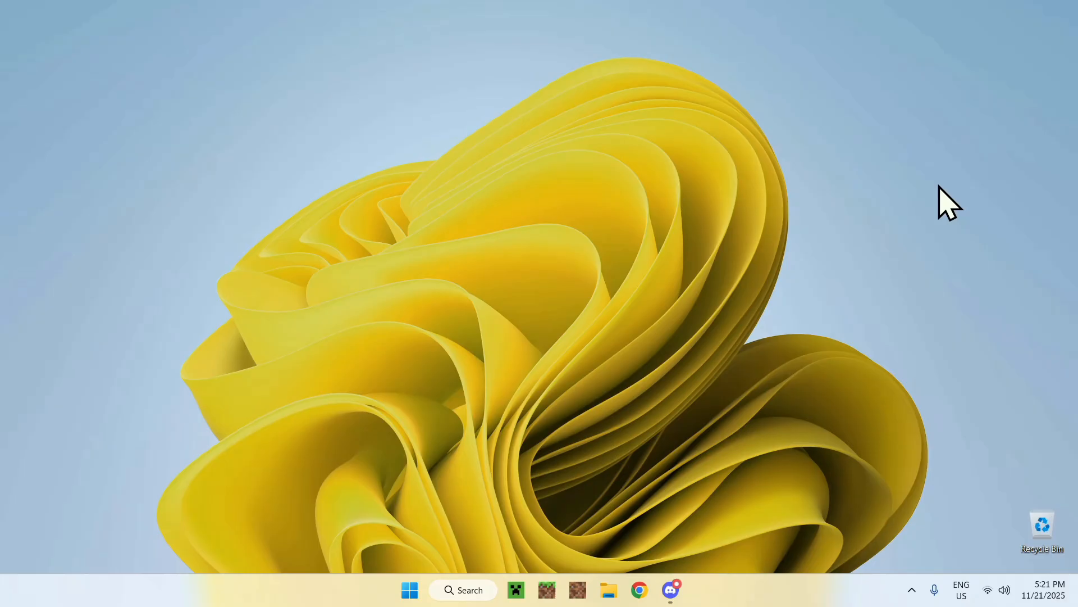
mouse_move(906, 130)
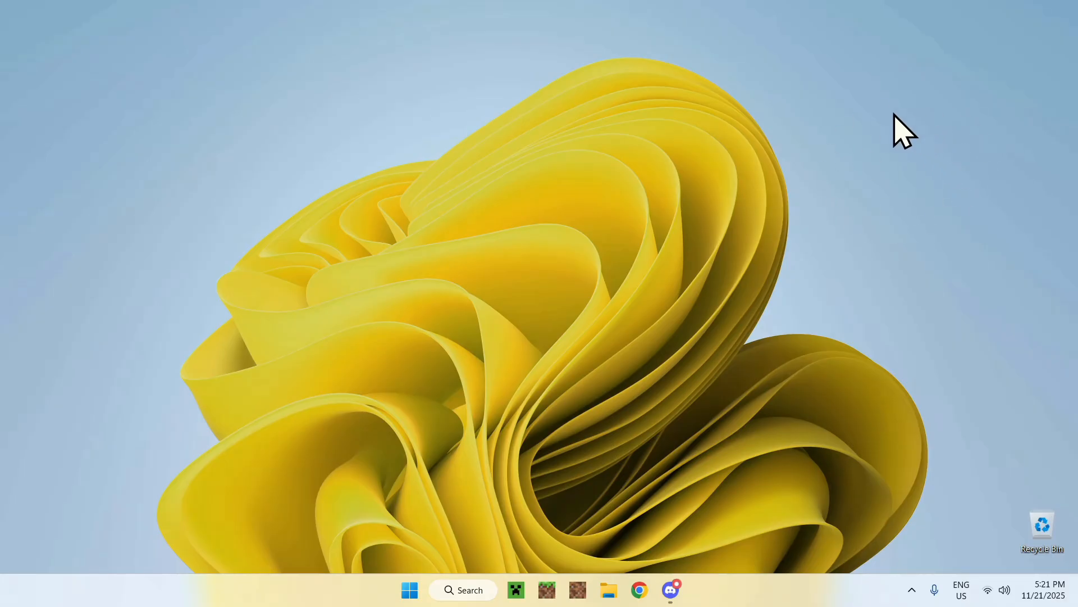
mouse_move(664, 537)
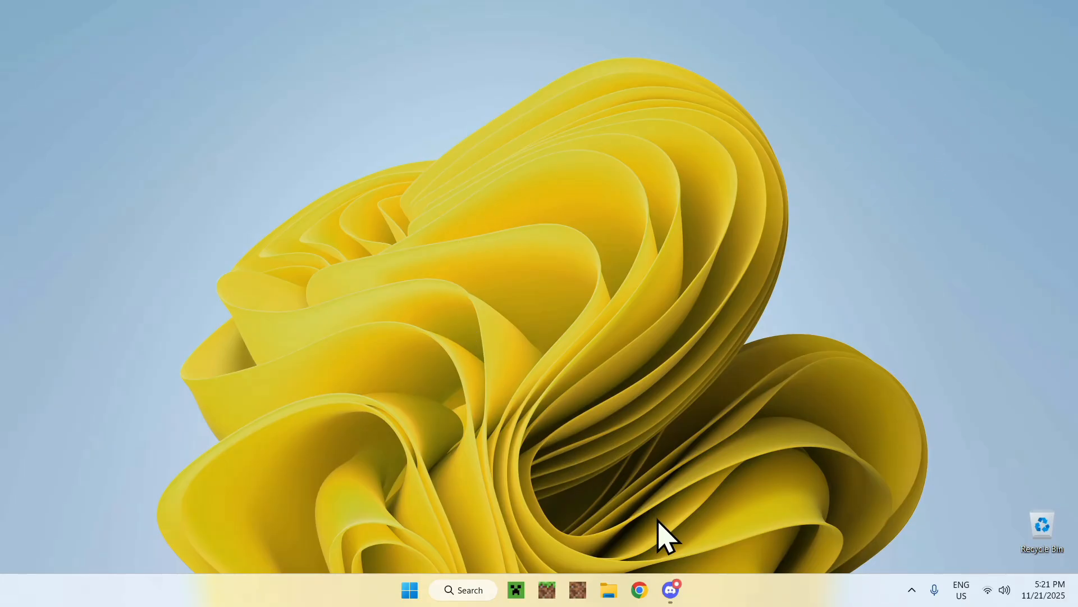
Download Fullbright Minecraft Bedrock.mcpack from Discord's #youtube-content channel, then minimize Discord to the desktop.
left_click(671, 590)
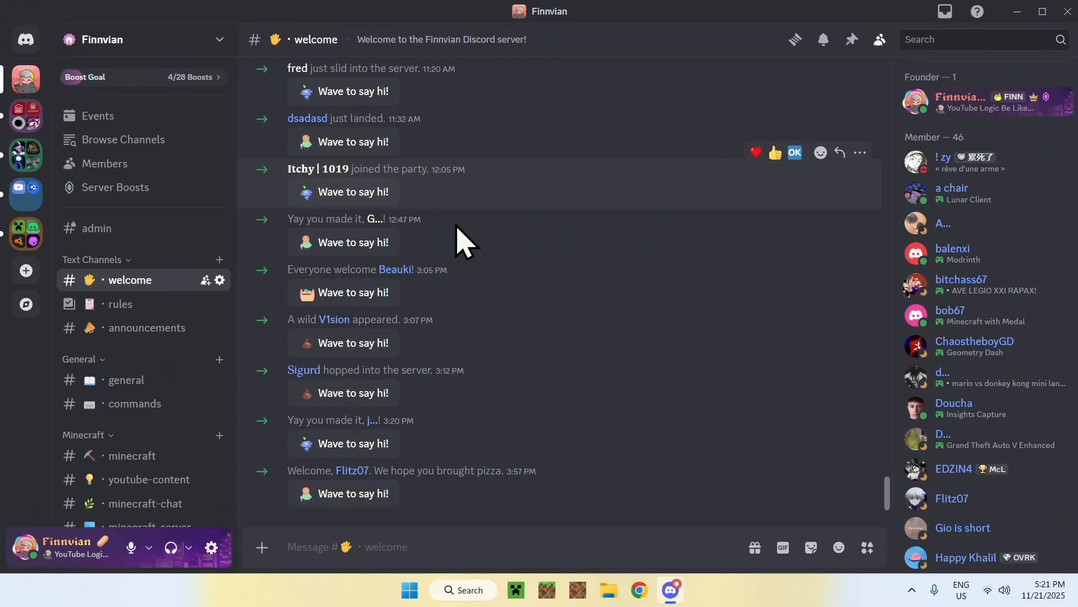
mouse_move(265, 258)
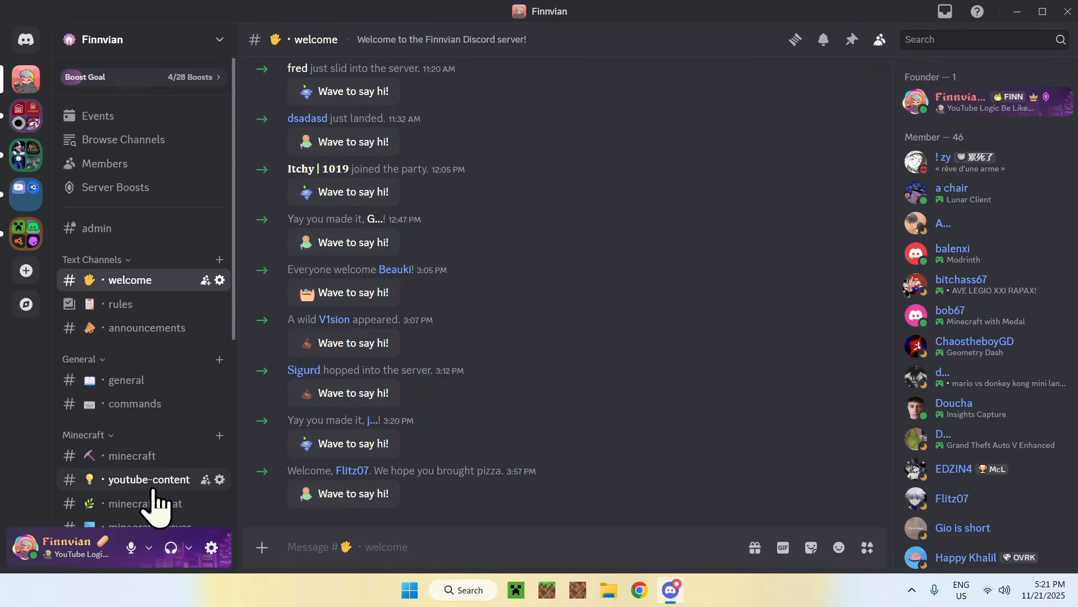
left_click(149, 479)
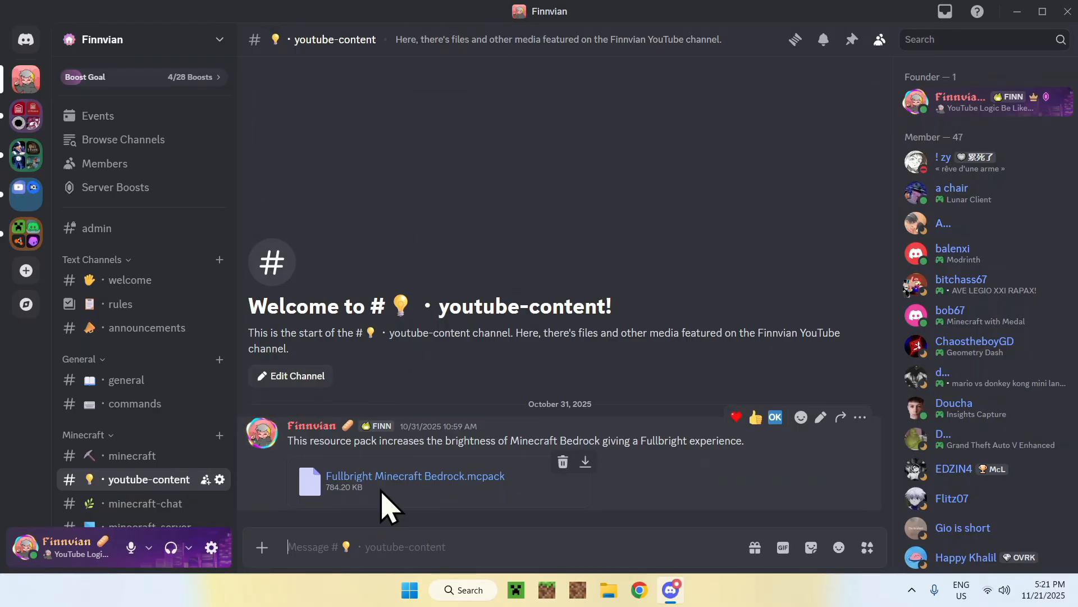
mouse_move(495, 513)
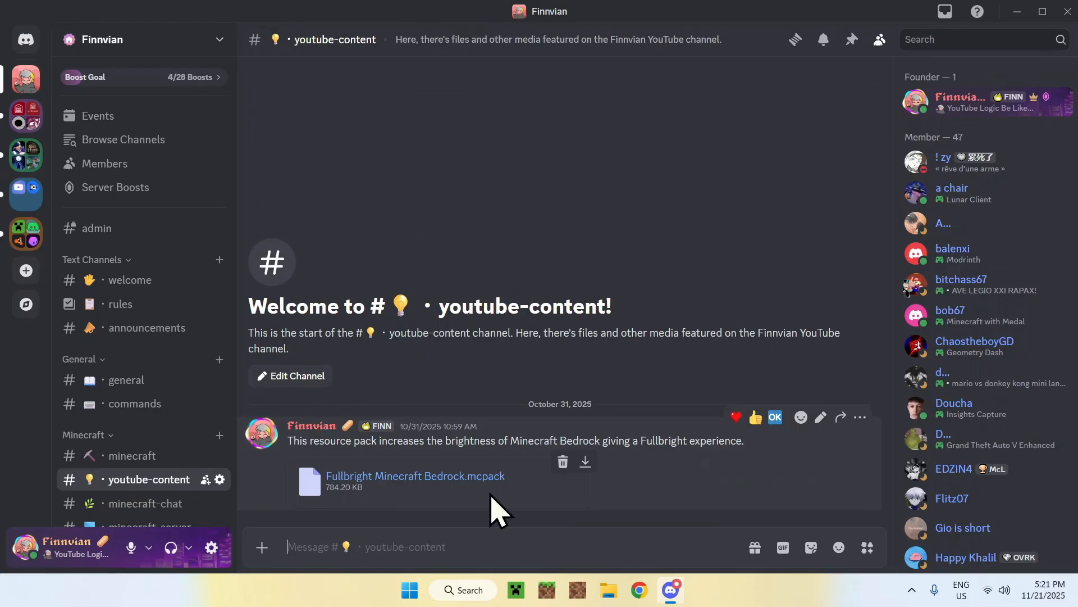
mouse_move(584, 462)
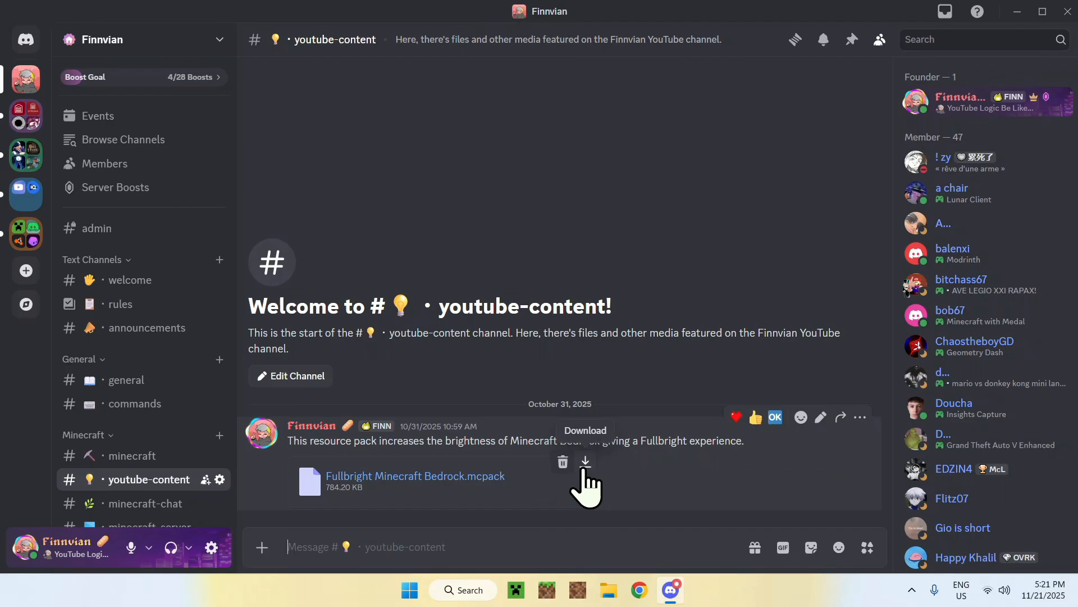
left_click(585, 461)
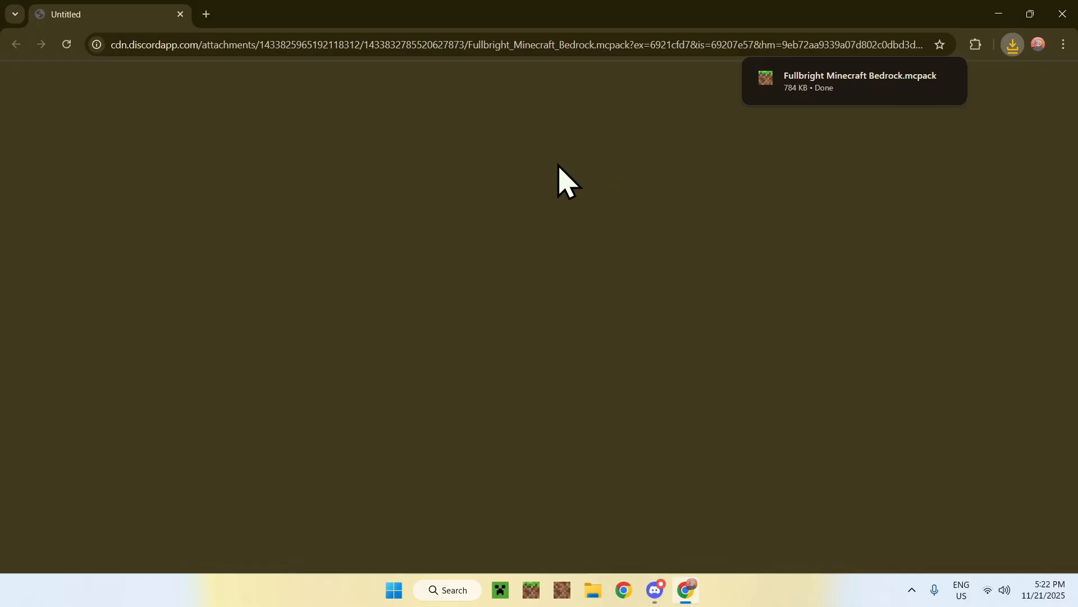
left_click(686, 590)
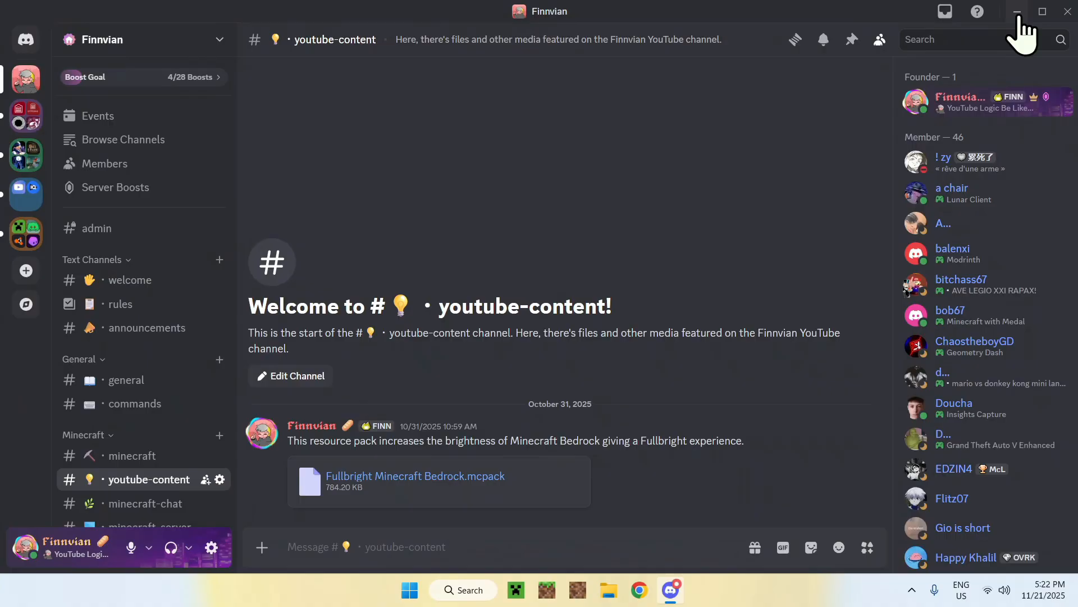
left_click(1016, 11)
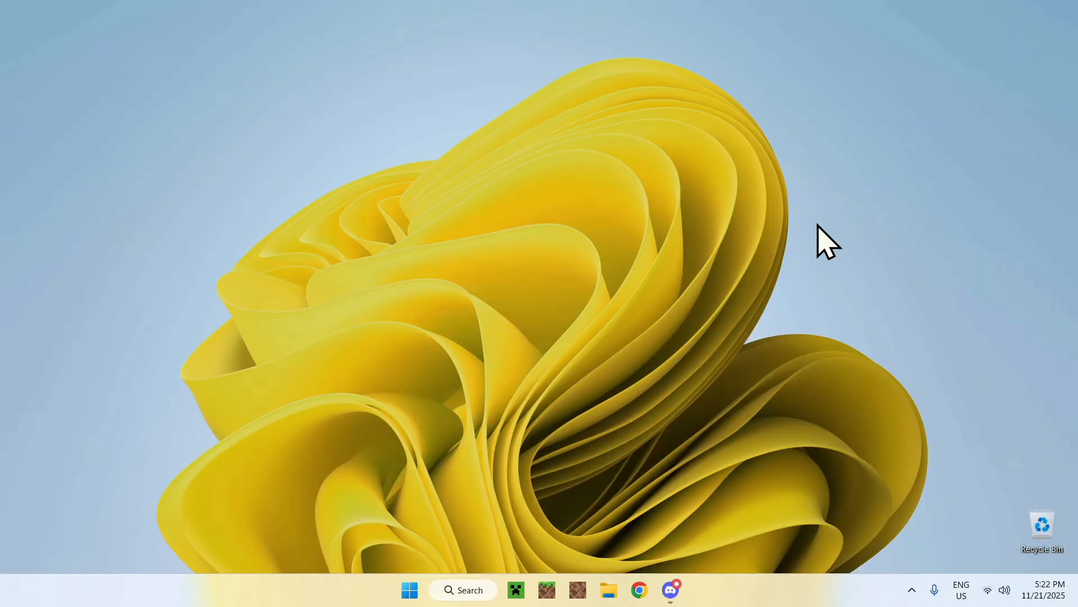
mouse_move(920, 185)
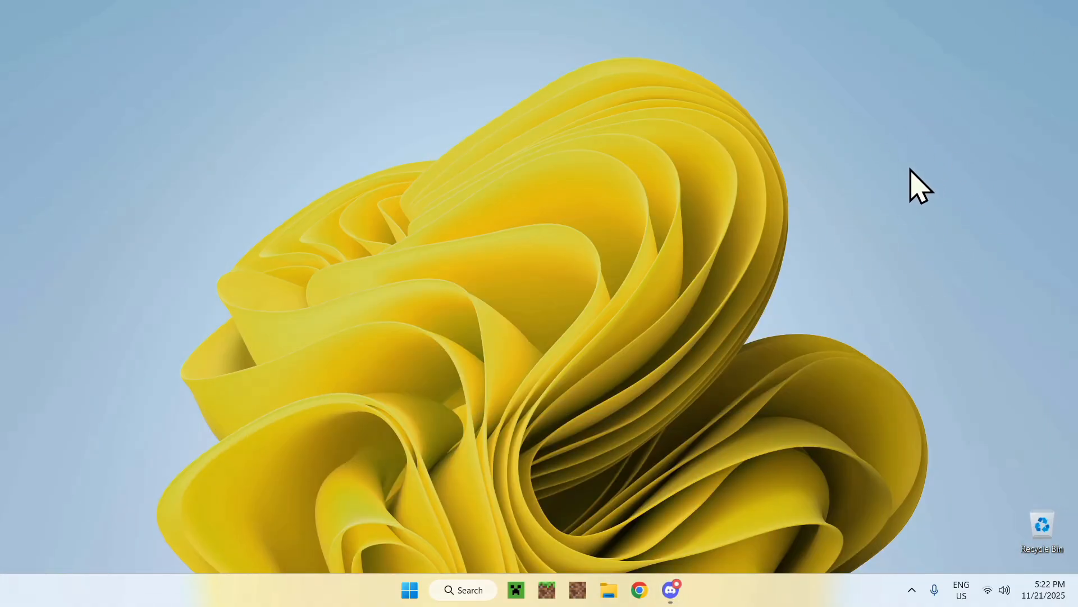
mouse_move(608, 585)
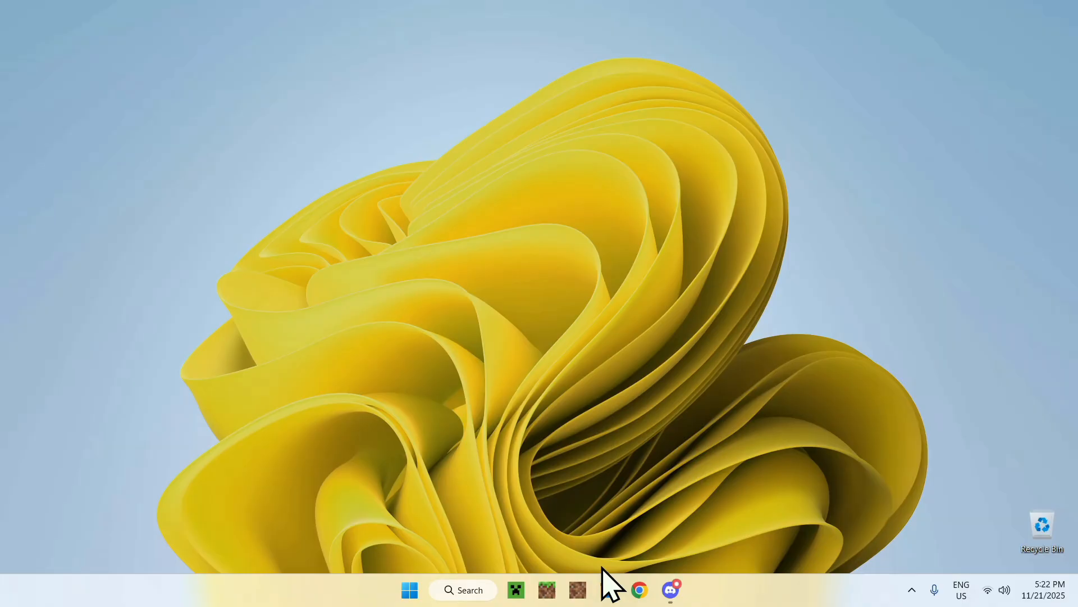
From the Downloads folder, launch the Fullbright .mcpack with Minecraft for Windows to start its import.
left_click(608, 590)
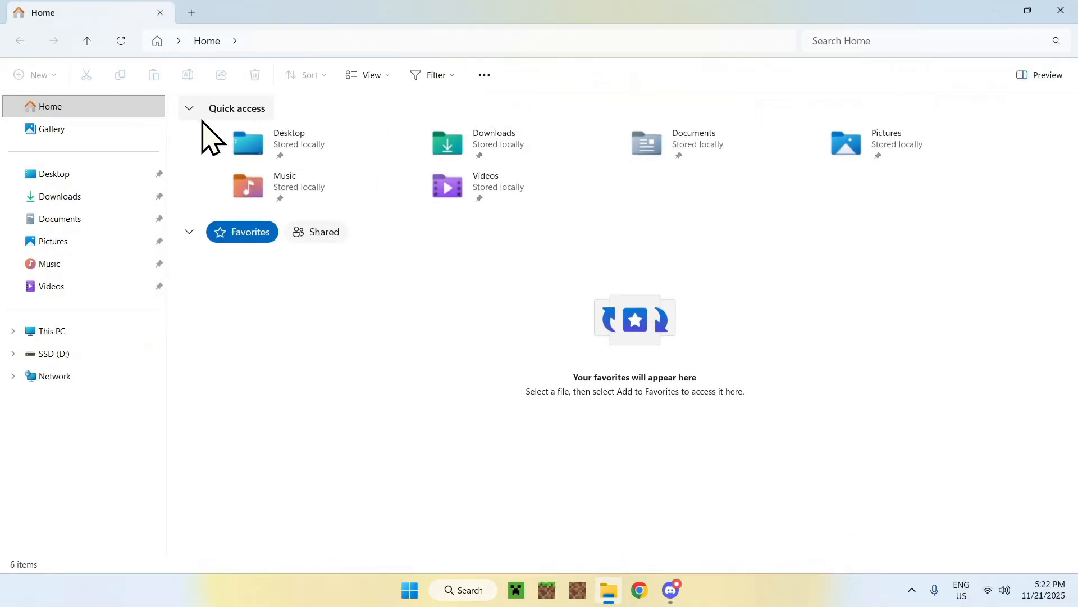
left_click(59, 196)
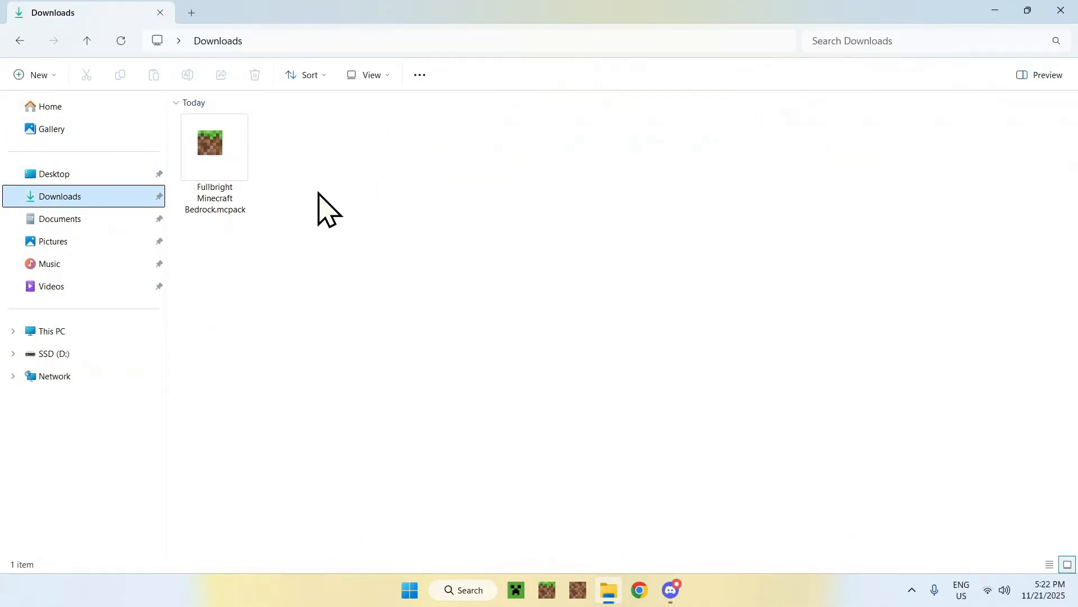
mouse_move(354, 145)
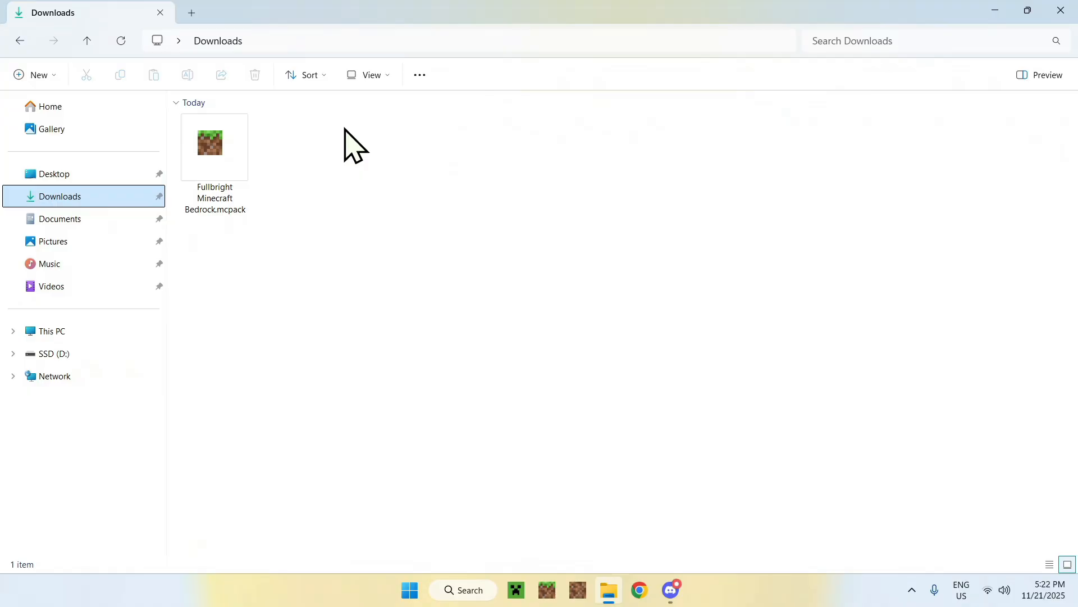
left_click(213, 147)
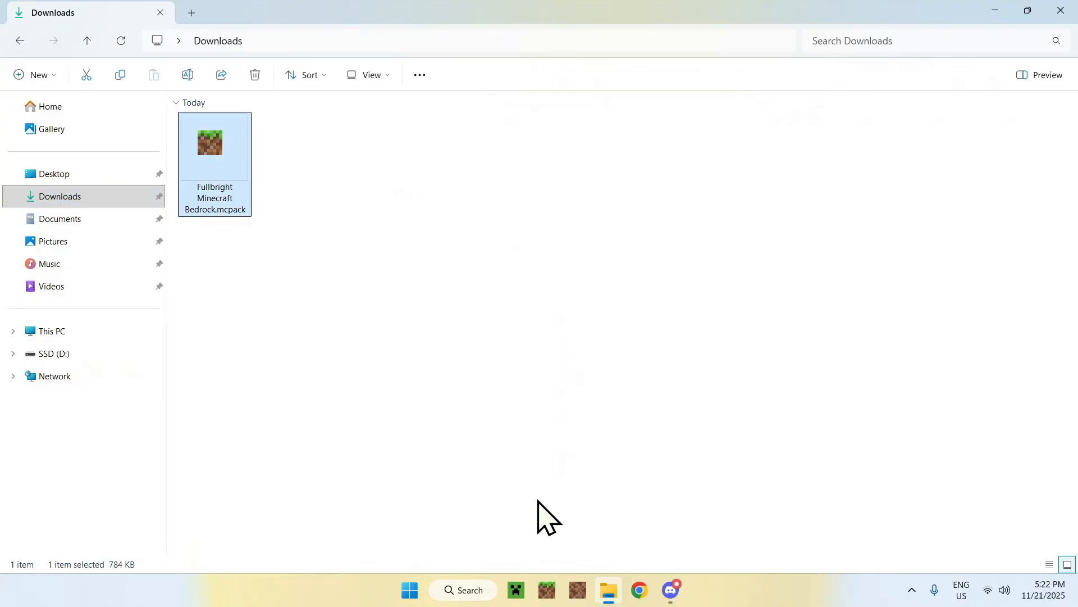
mouse_move(223, 175)
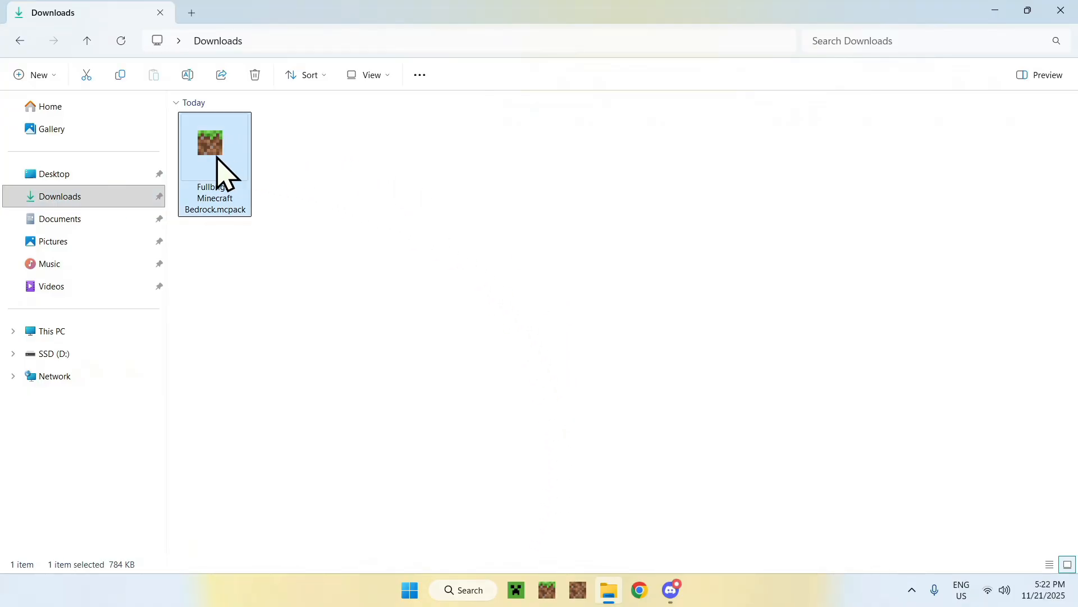
right_click(215, 145)
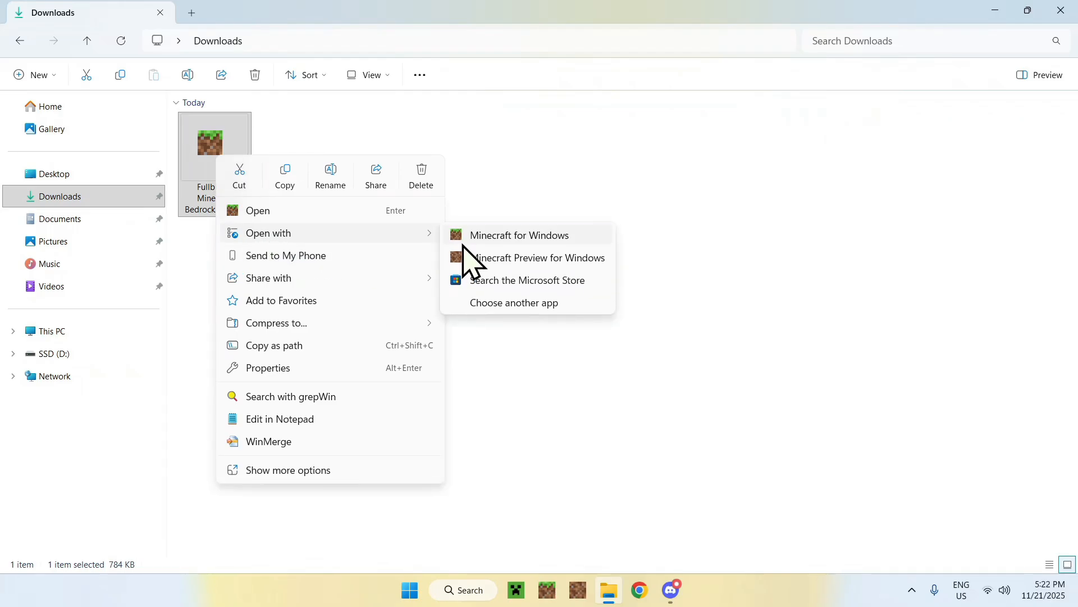
mouse_move(488, 250)
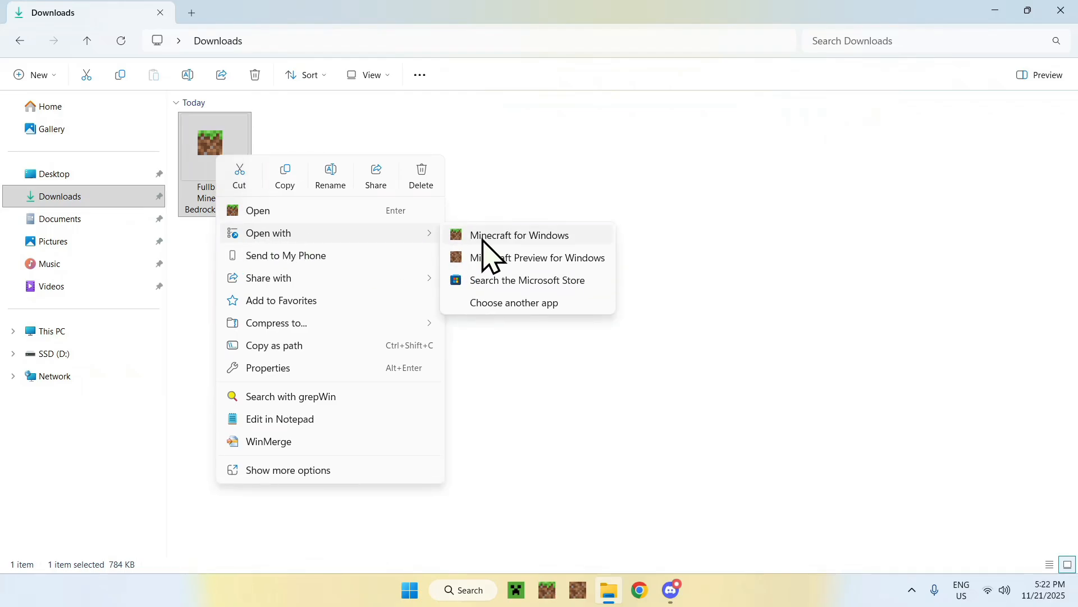
mouse_move(344, 240)
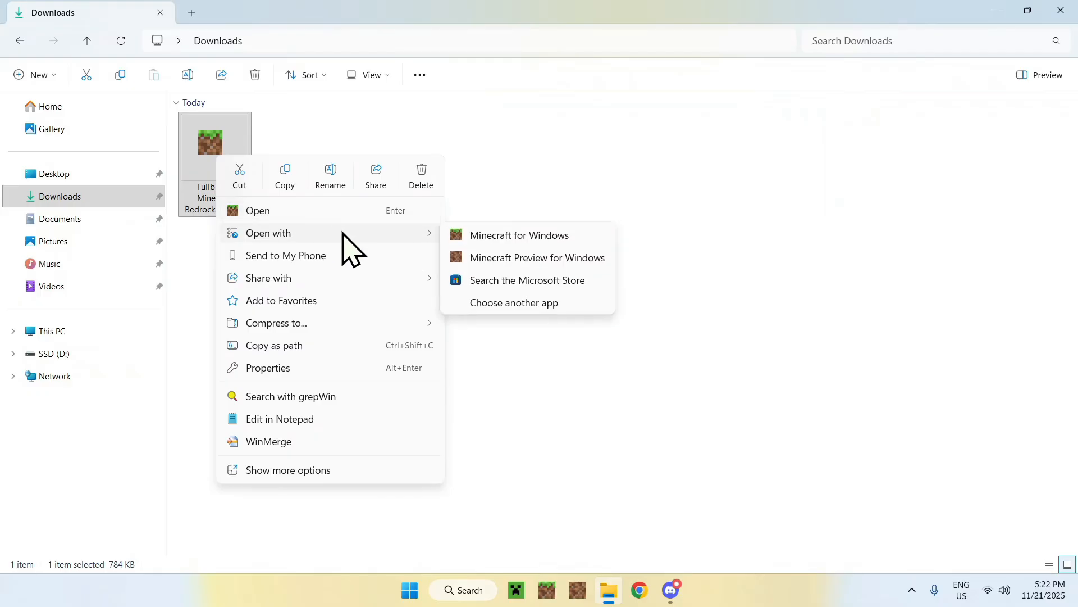
left_click(519, 235)
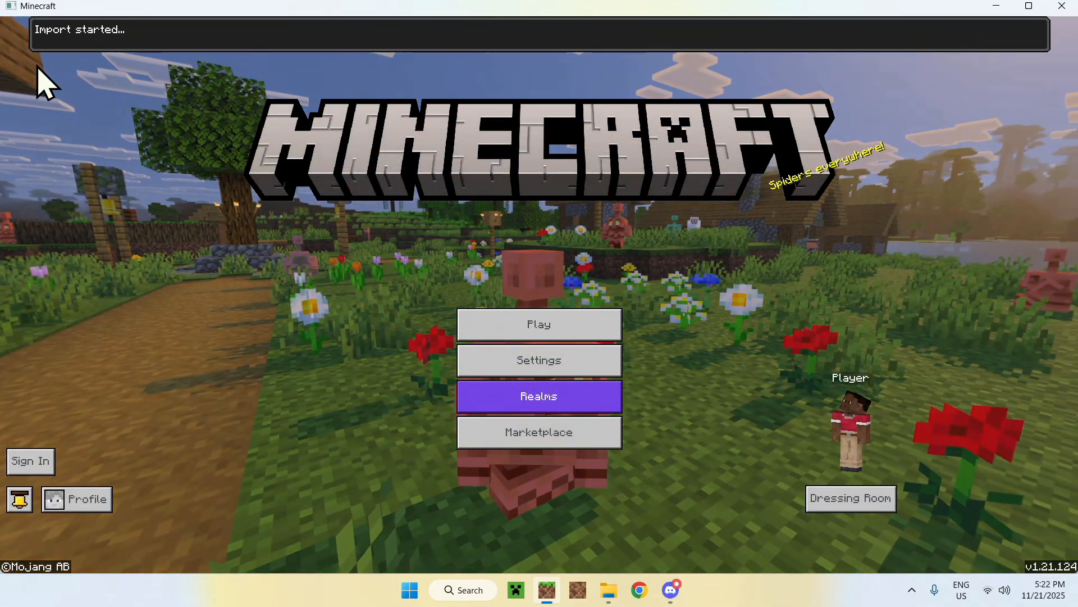
Enter the game Settings from the title screen while the pack import begins.
left_click(31, 461)
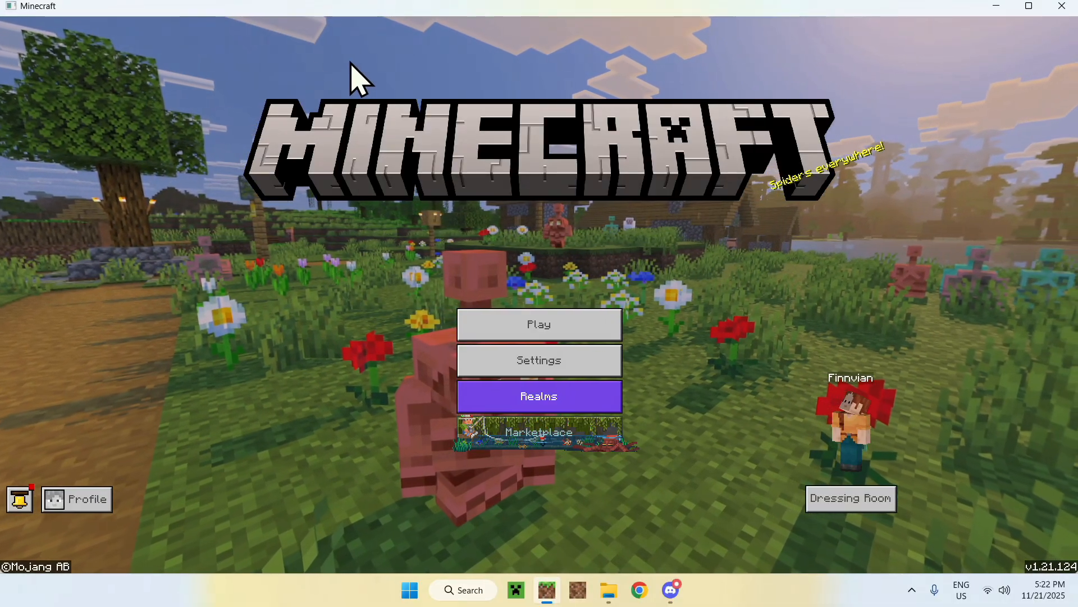
mouse_move(223, 52)
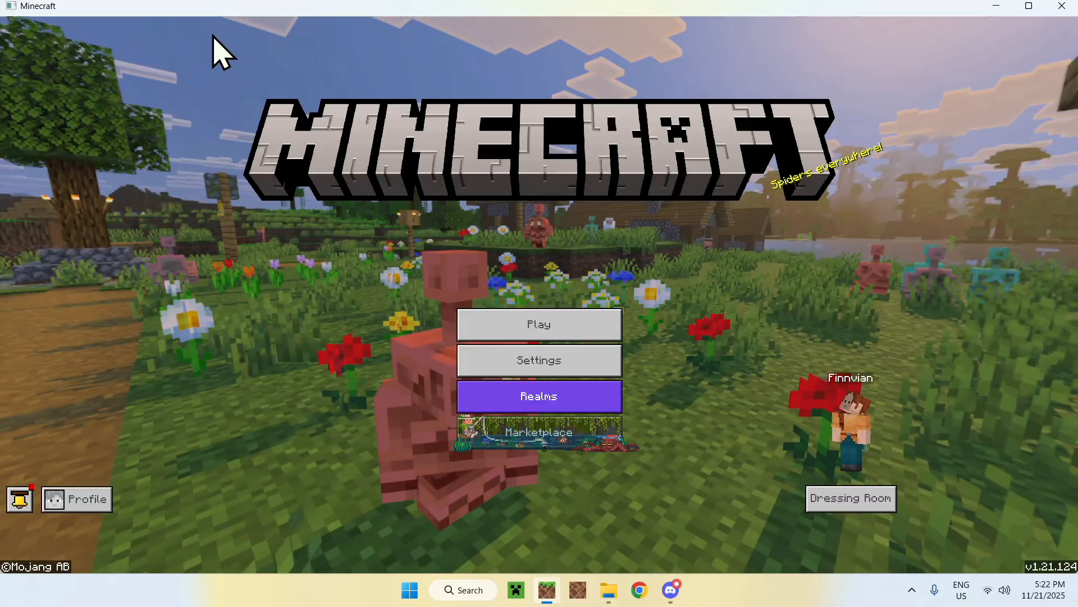
mouse_move(337, 360)
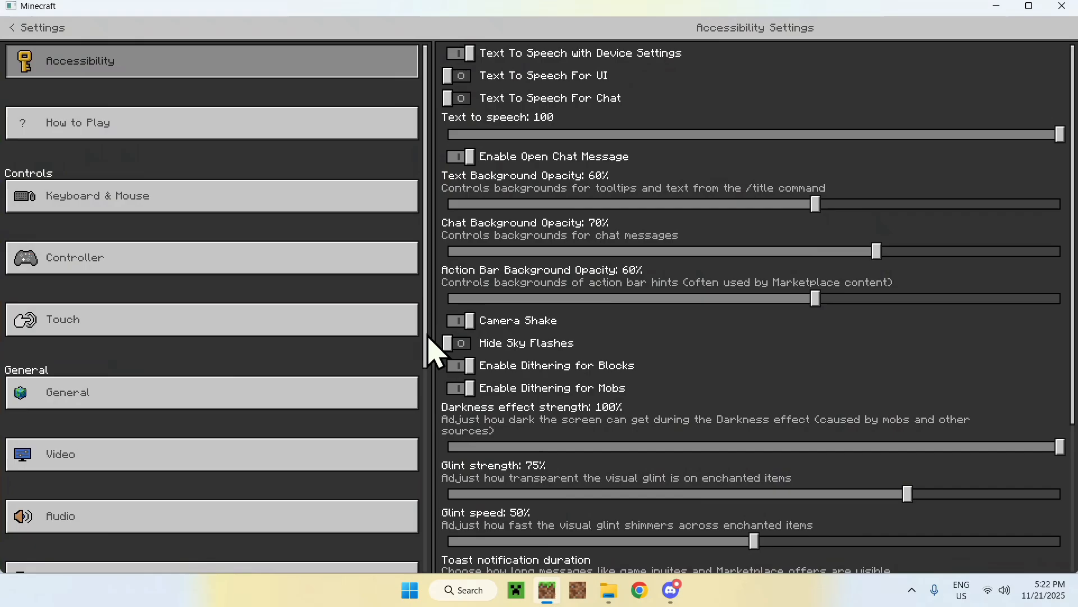
Activate the Night Vision For Minecraft Bedrock pack in Global Resources.
scroll("down", 3)
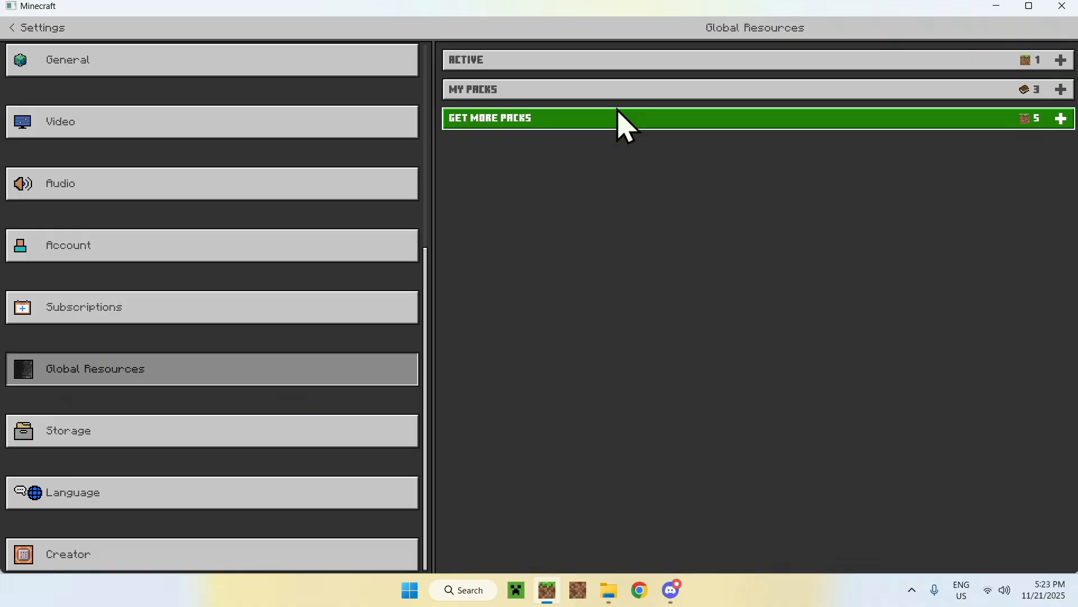
left_click(1061, 89)
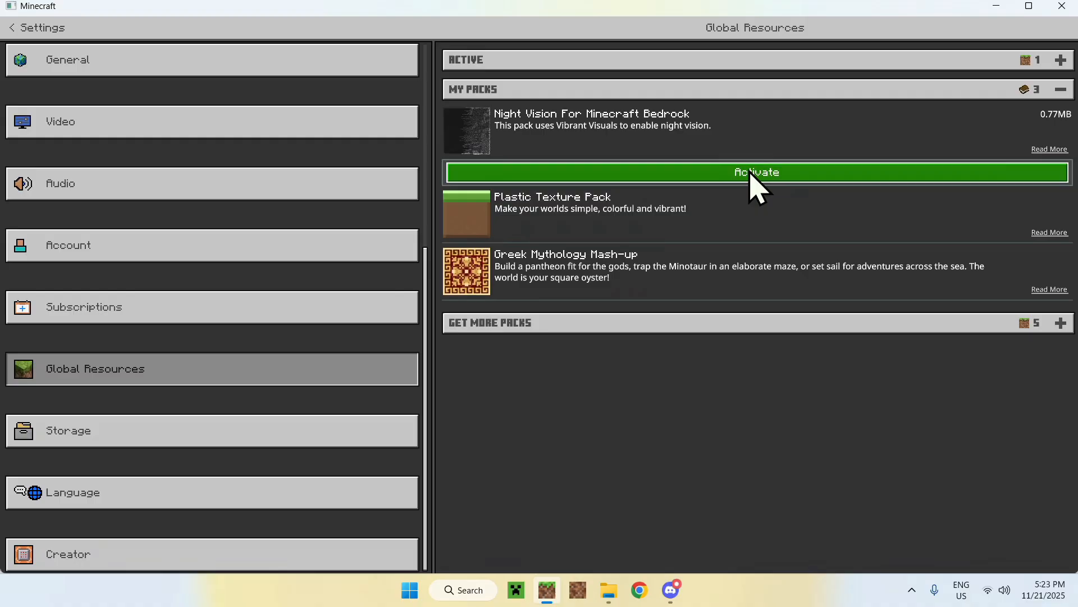
left_click(756, 171)
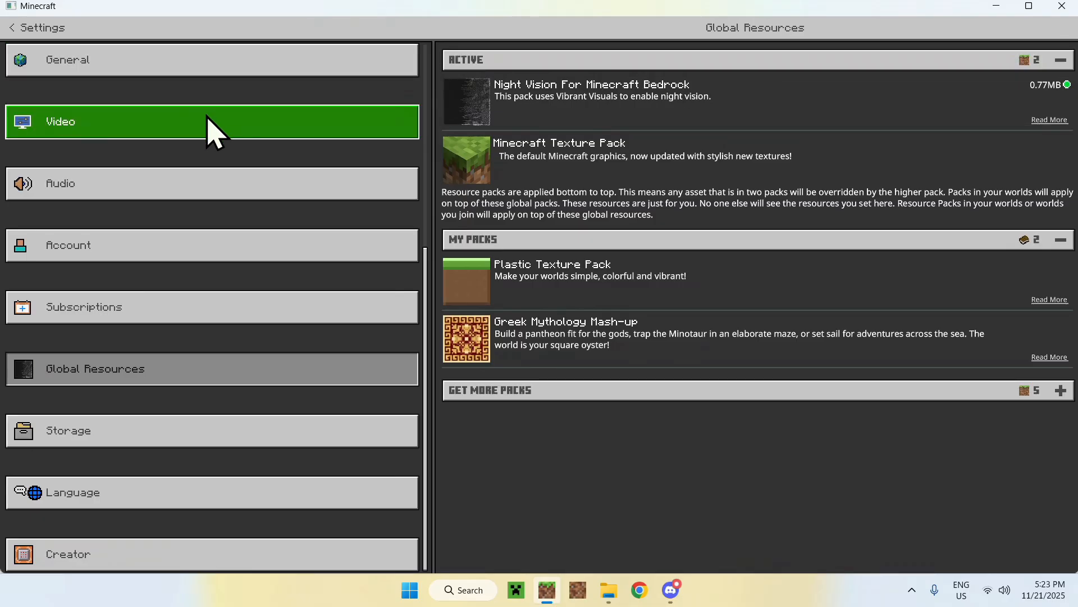
In Video settings, use Vibrant Visuals with reflections off and 14-chunk deferred render distance.
left_click(213, 121)
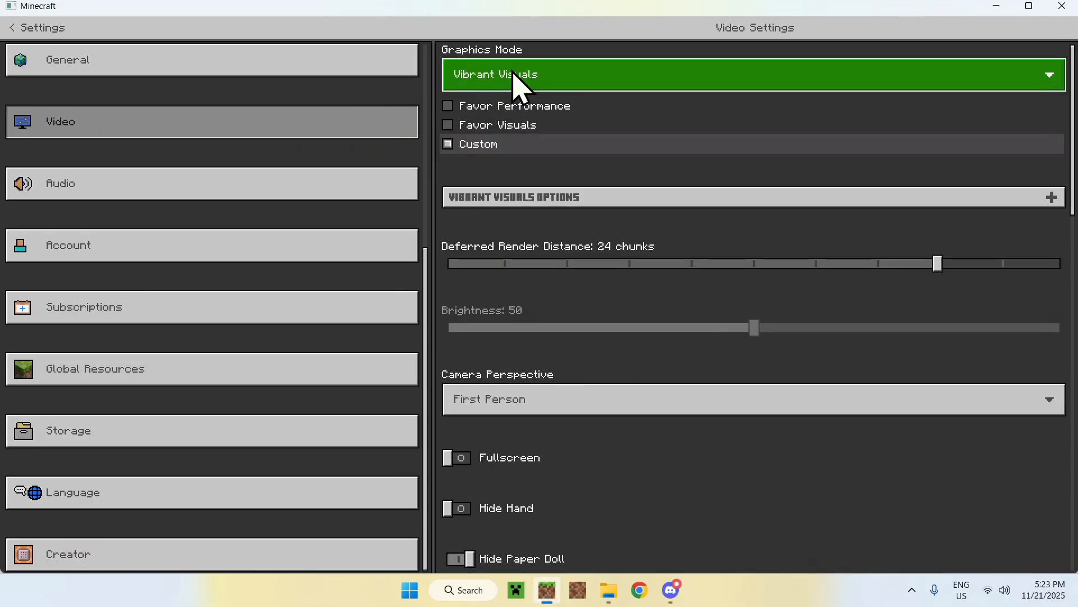
mouse_move(595, 87)
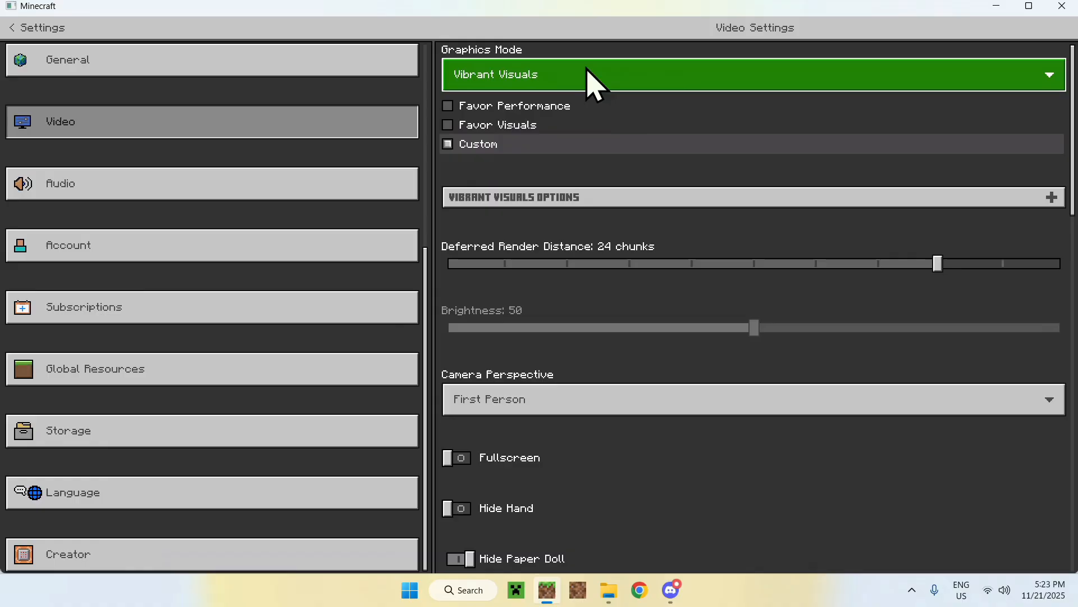
mouse_move(529, 59)
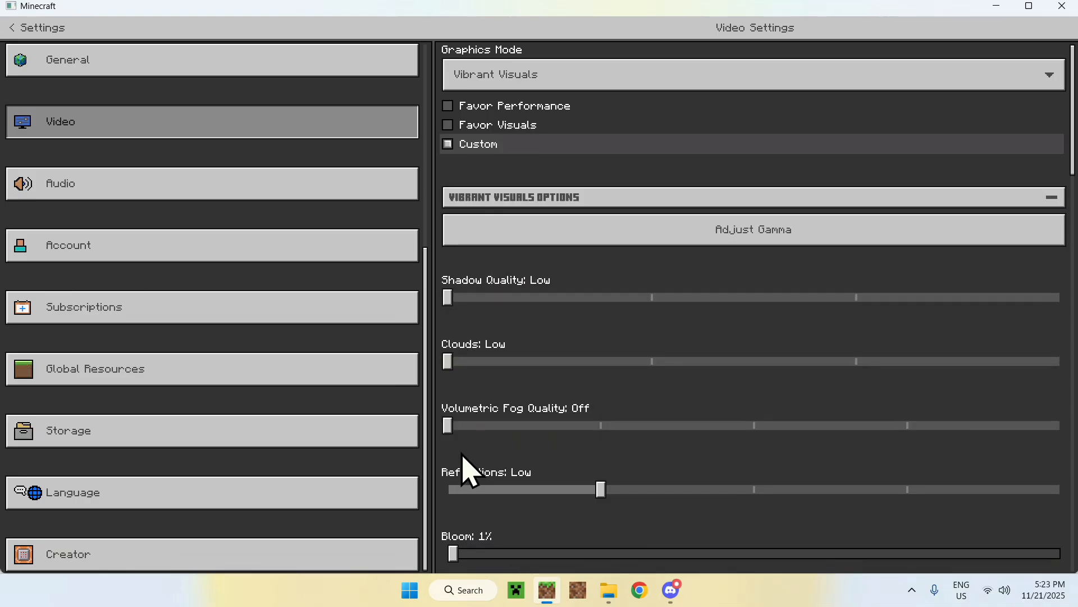
scroll("down", 3)
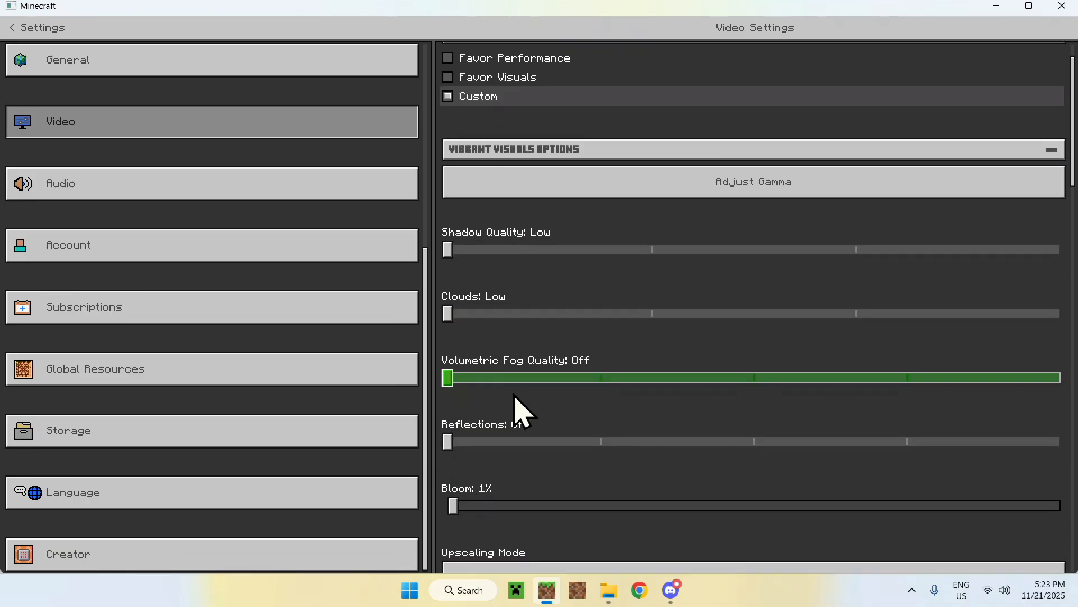
scroll("up", 3)
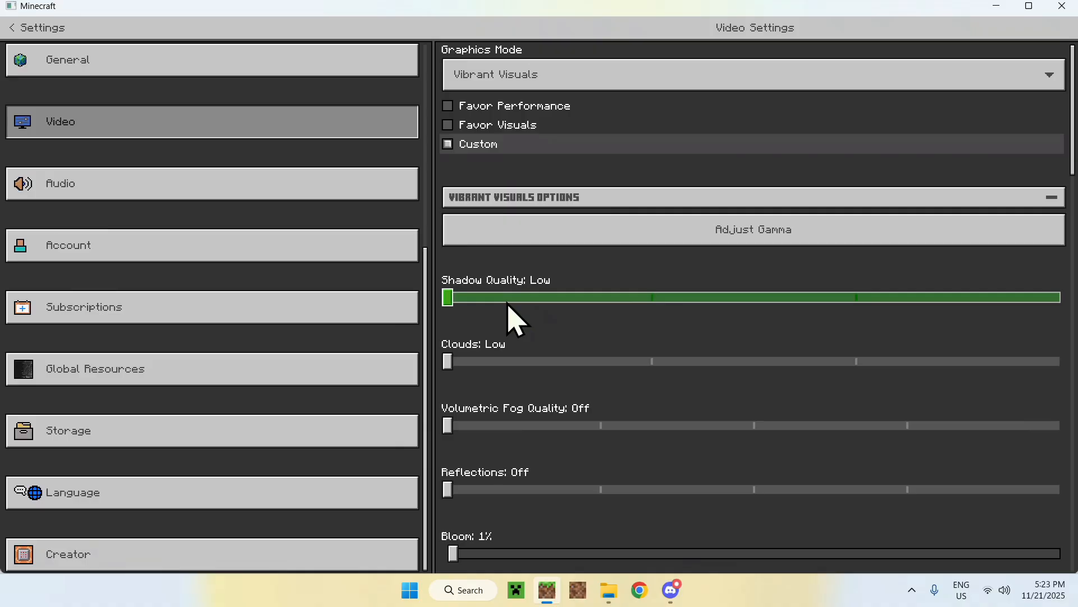
scroll("down", 3)
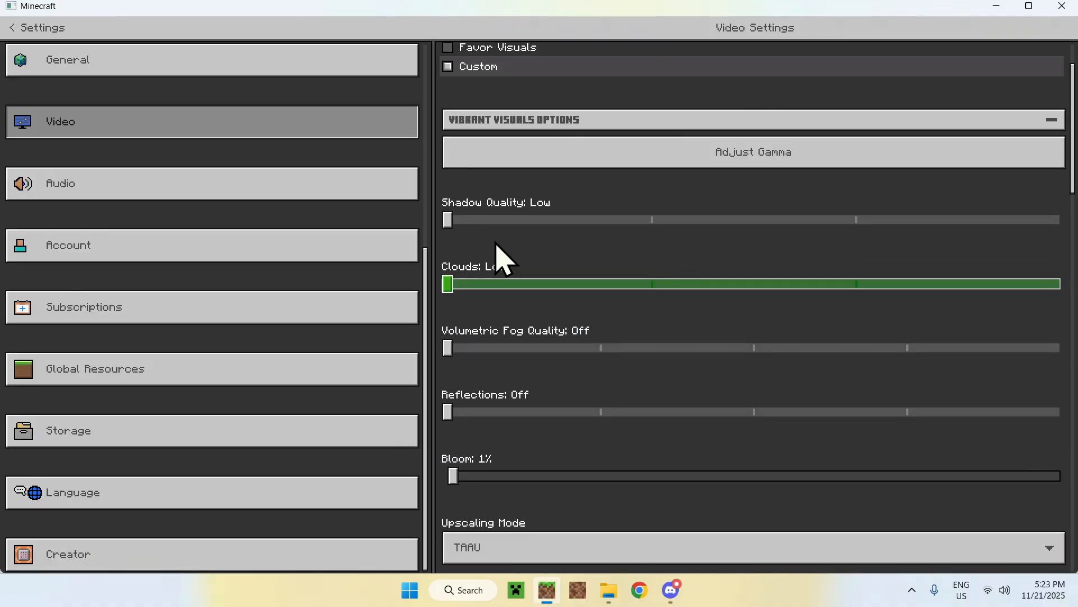
scroll("down", 3)
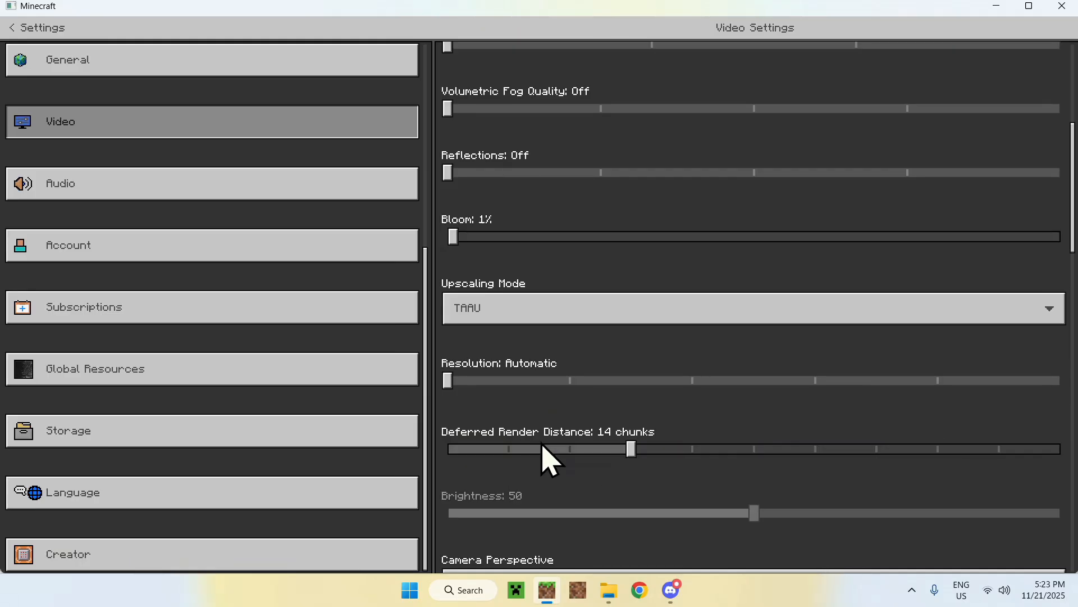
scroll("up", 3)
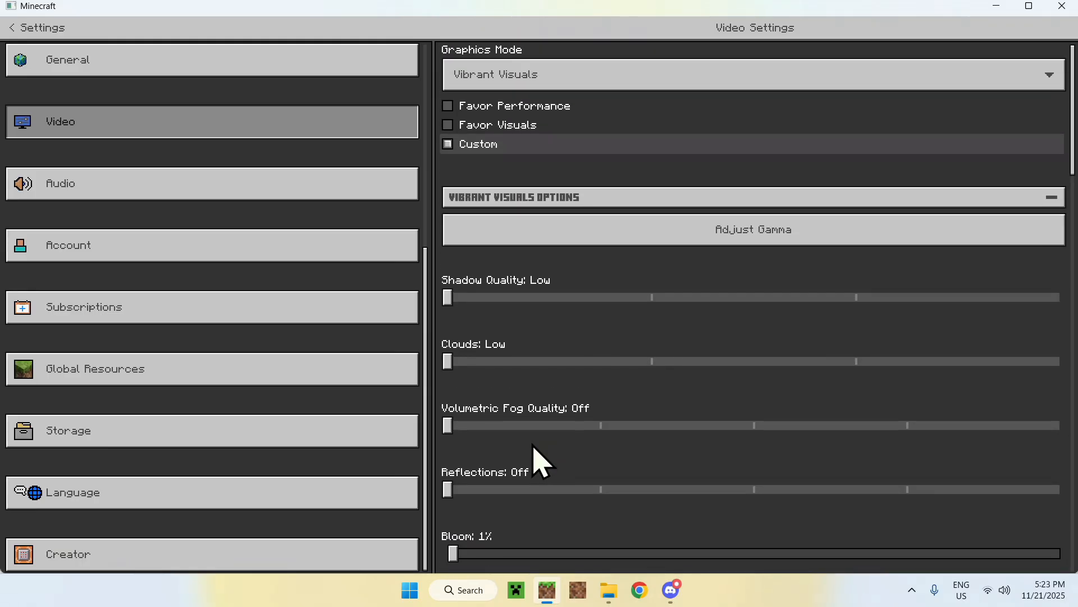
mouse_move(496, 74)
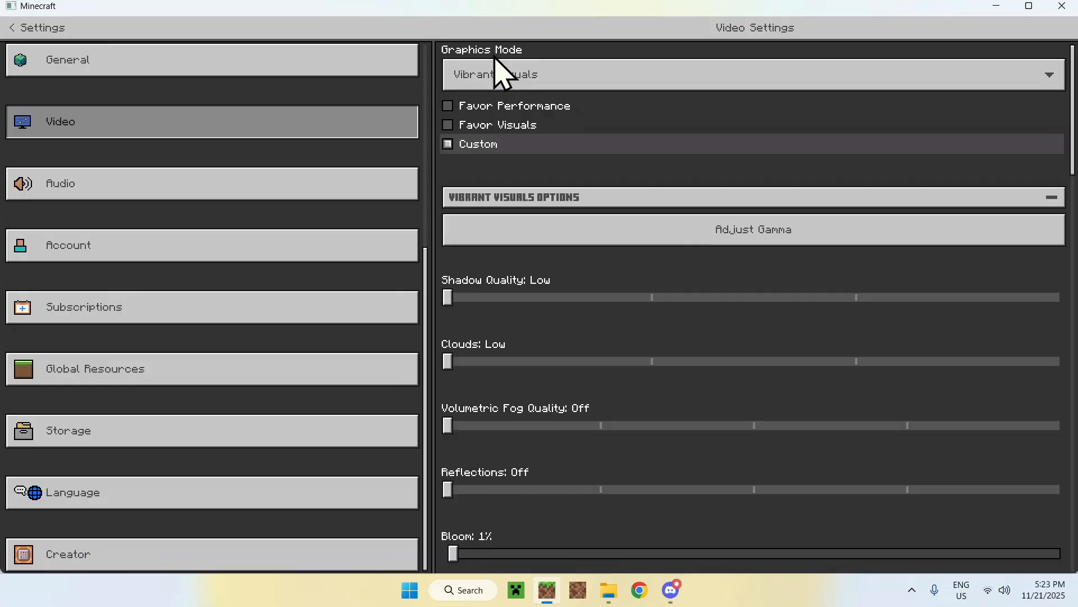
mouse_move(471, 188)
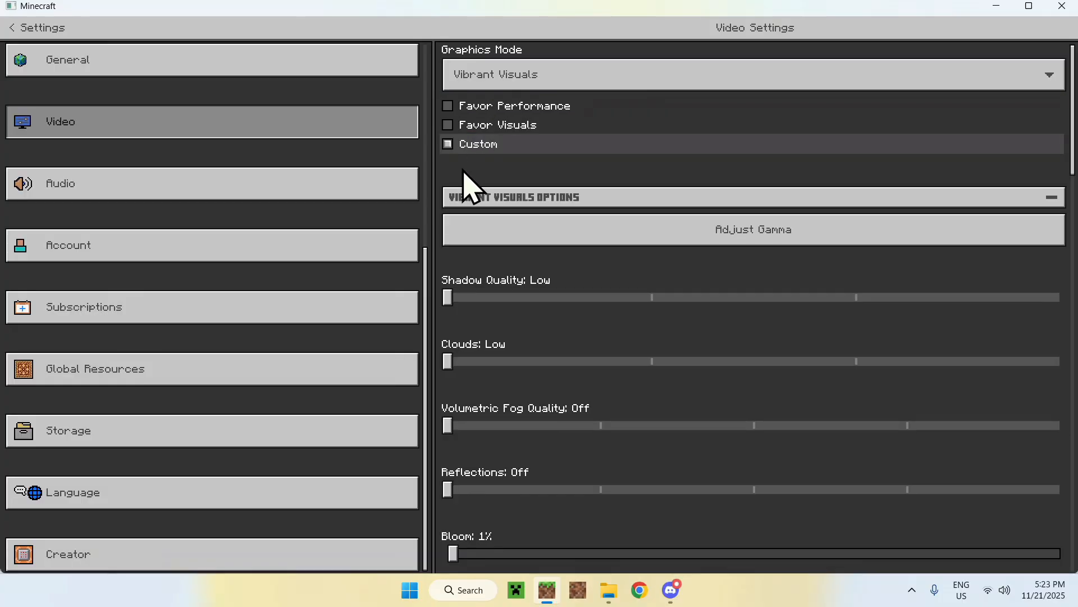
mouse_move(49, 35)
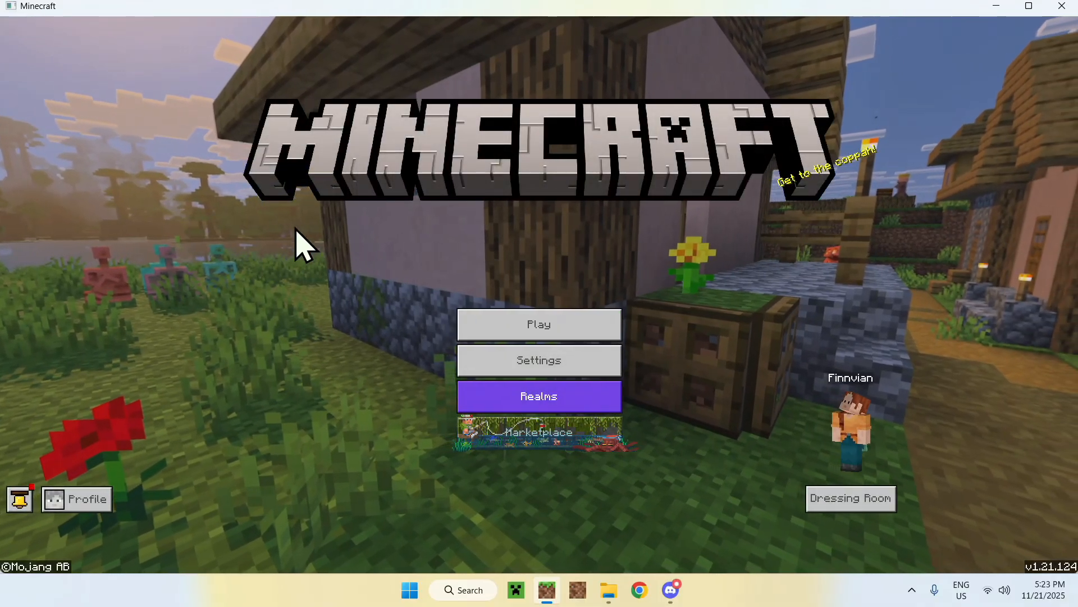
Create a new Creative world with cheats on, accepting the disabled-achievements warning.
left_click(539, 324)
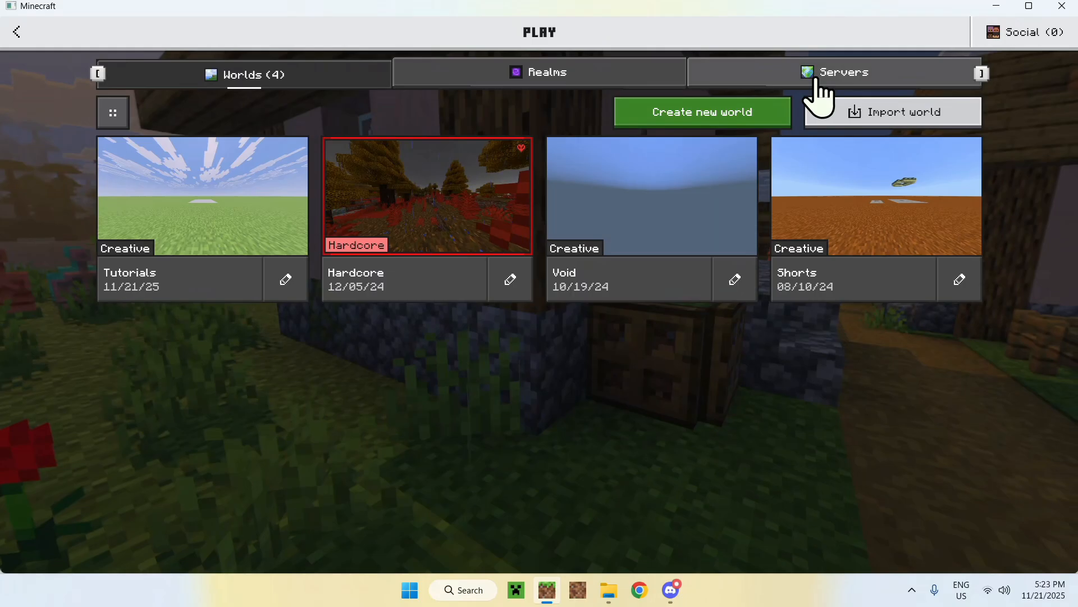
left_click(701, 111)
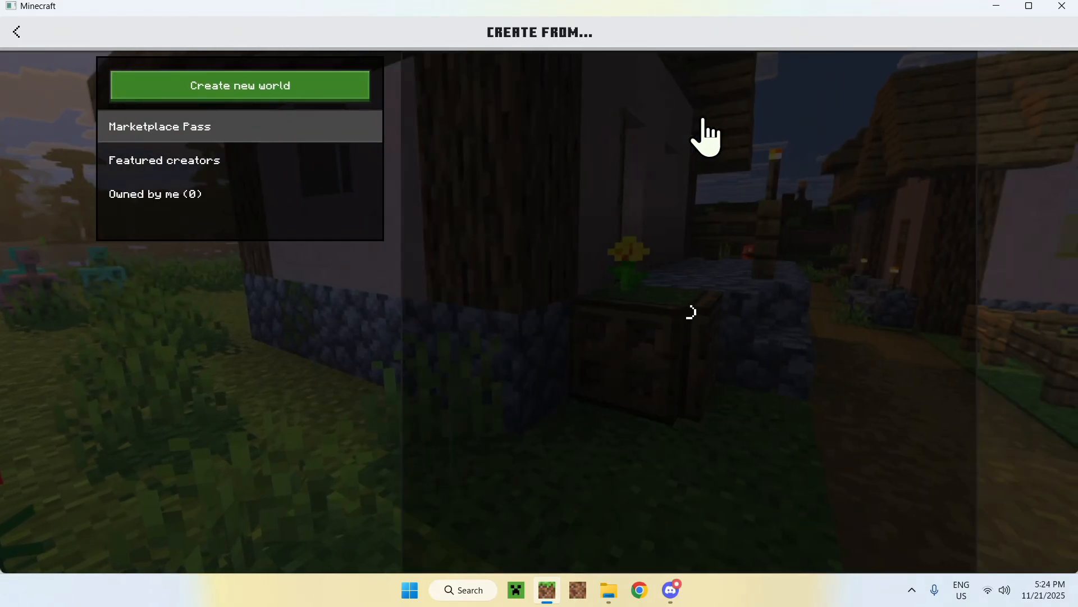
left_click(239, 85)
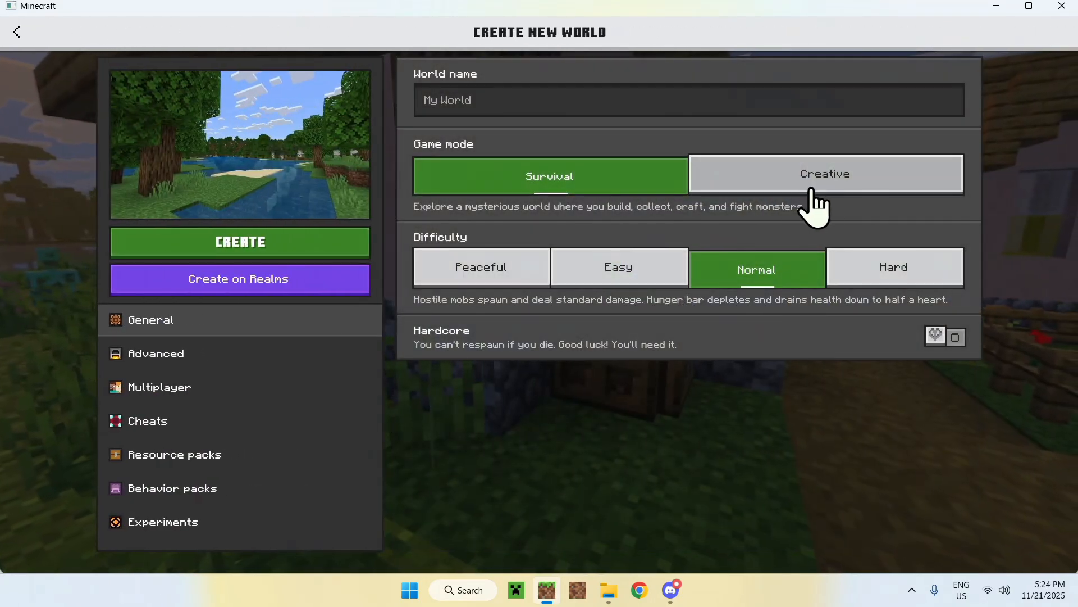
left_click(155, 354)
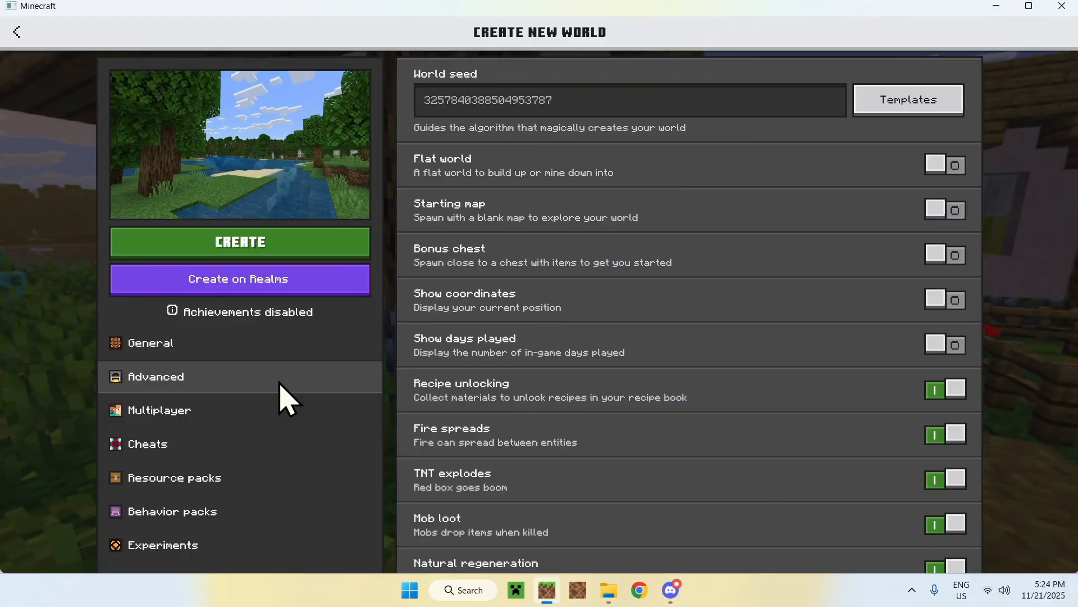
left_click(147, 444)
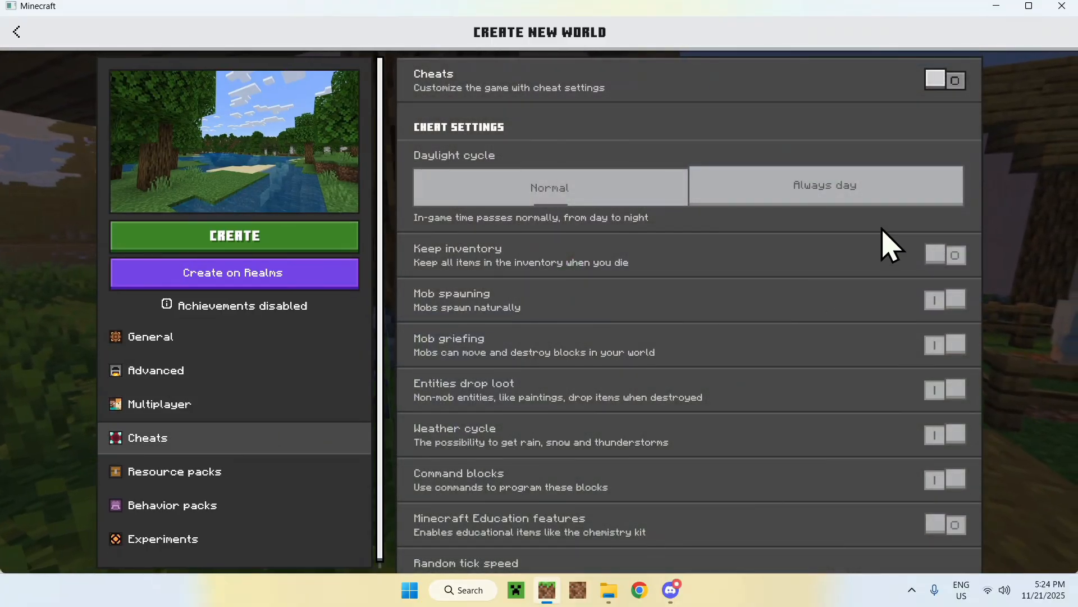
left_click(945, 78)
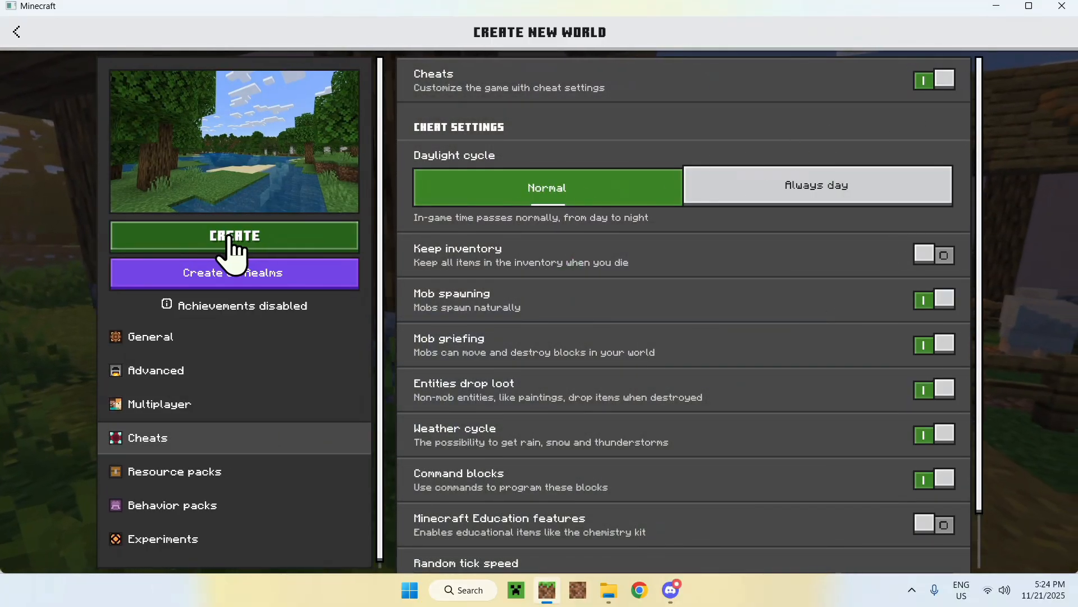
left_click(233, 235)
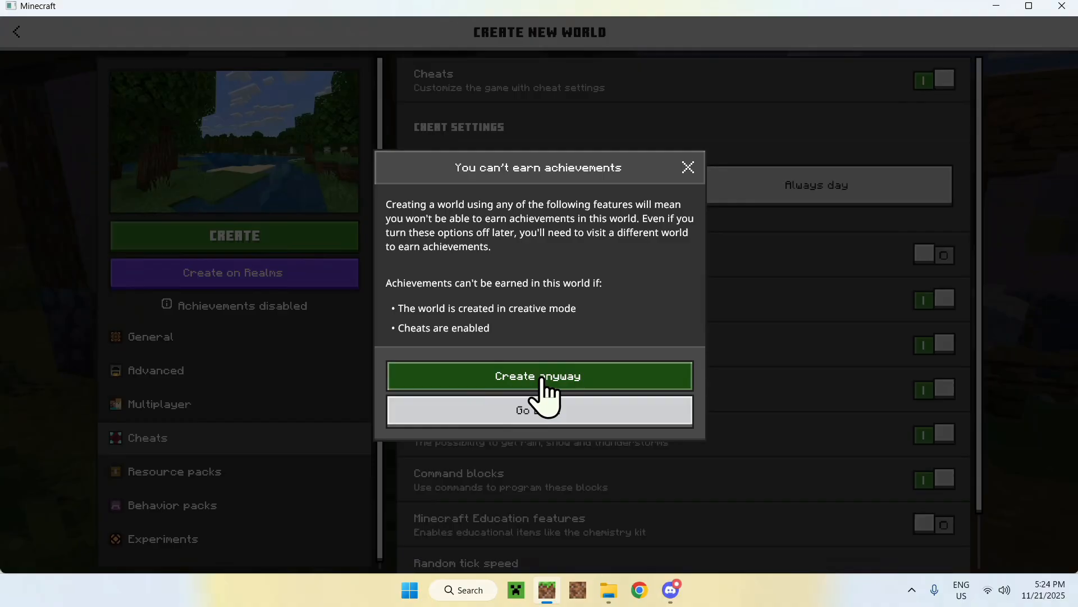
left_click(538, 375)
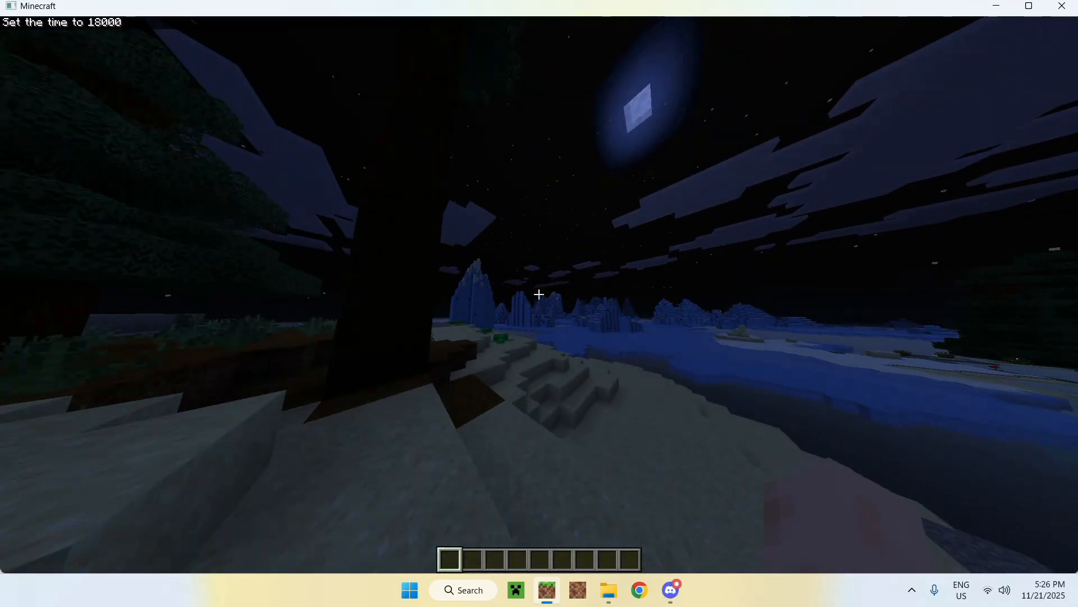
mouse_move(539, 295)
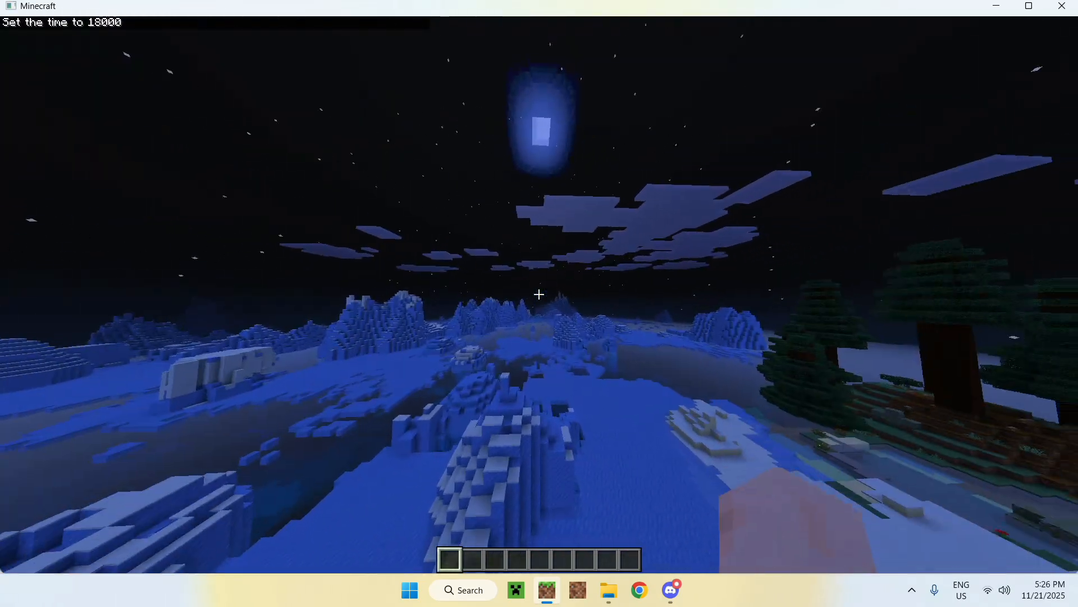
mouse_move(539, 295)
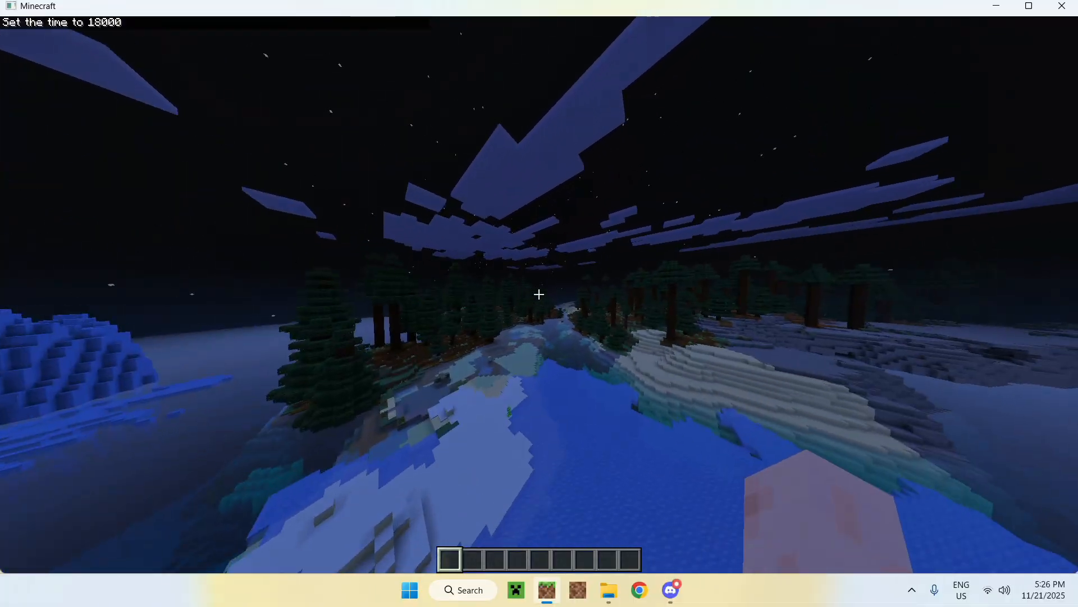
mouse_move(539, 294)
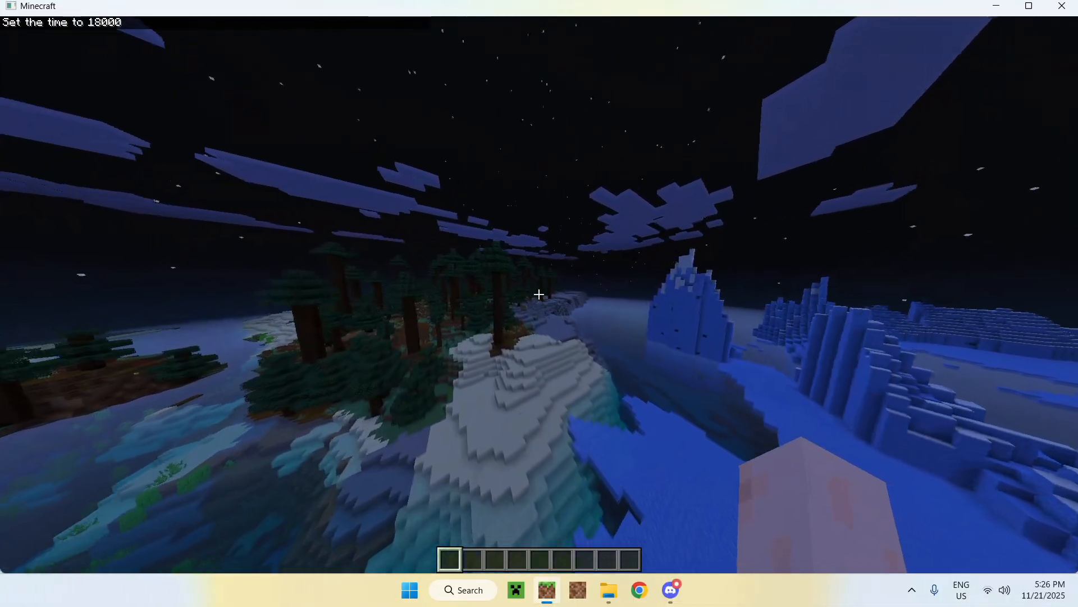
mouse_move(538, 294)
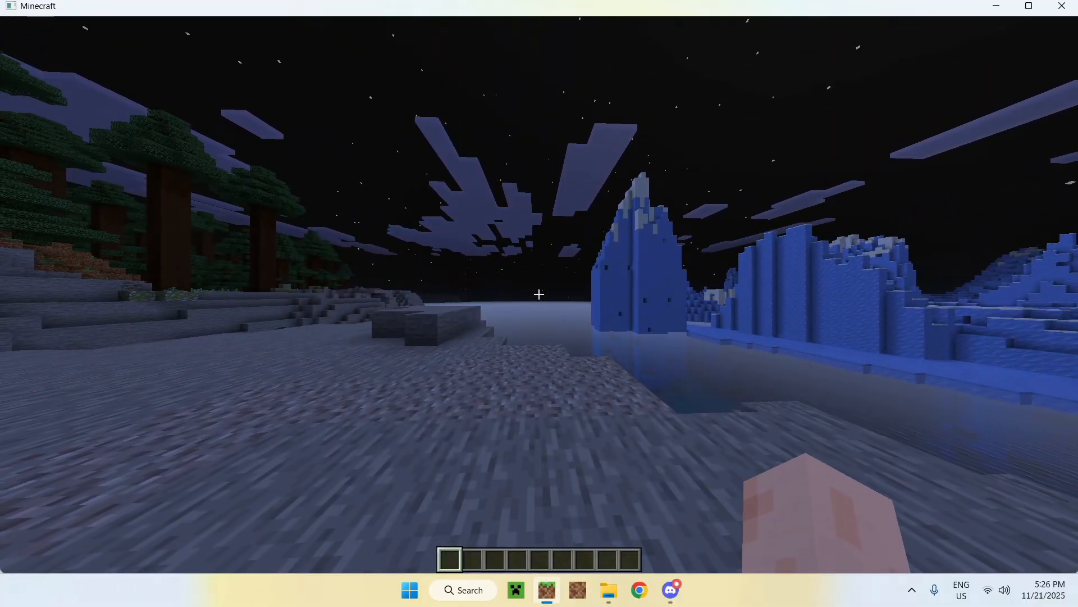
After setting the time to 18000 and looking around, pause the game on the in-game menu.
key("Escape")
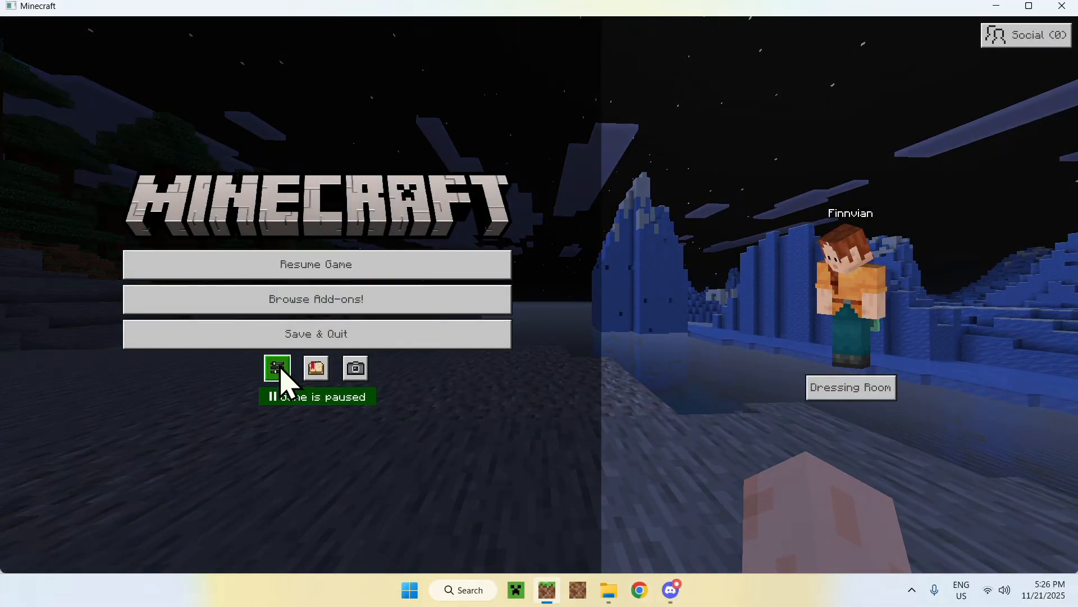
Raise gamma to its 150% maximum under Vibrant Visuals Options and return to the pause menu.
left_click(315, 264)
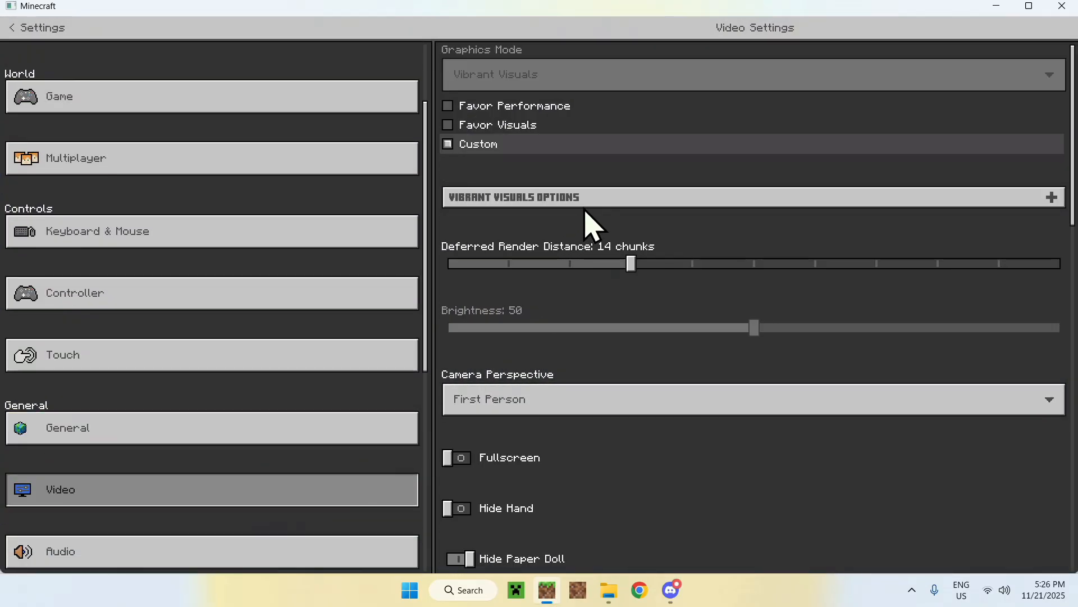
left_click(1052, 198)
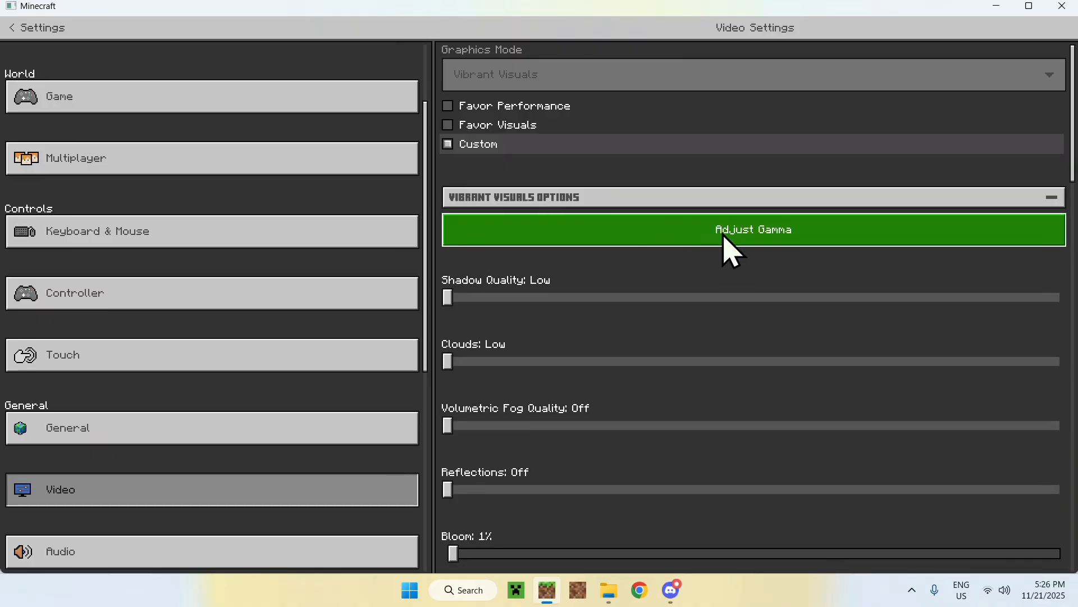
left_click(753, 229)
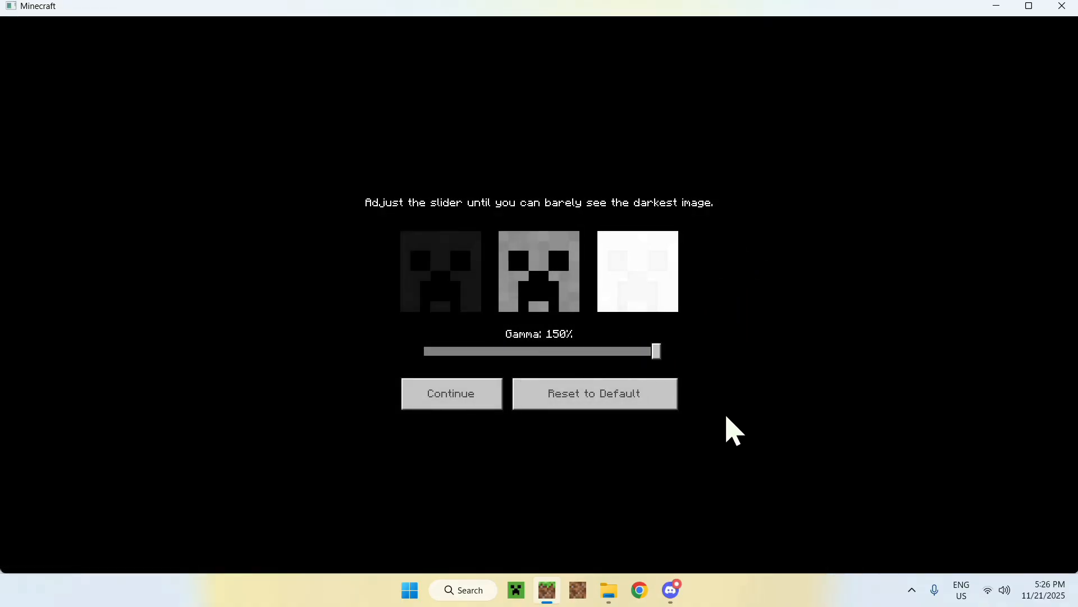
left_click(451, 393)
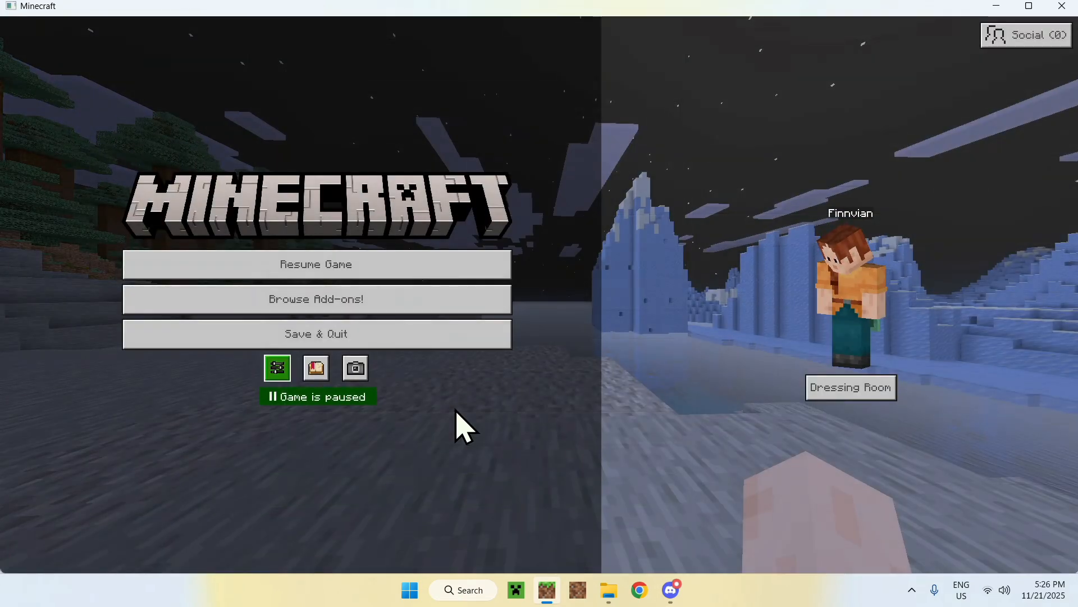
Resume the midnight world, now brightly lit by the night-vision pack and maxed gamma.
left_click(316, 264)
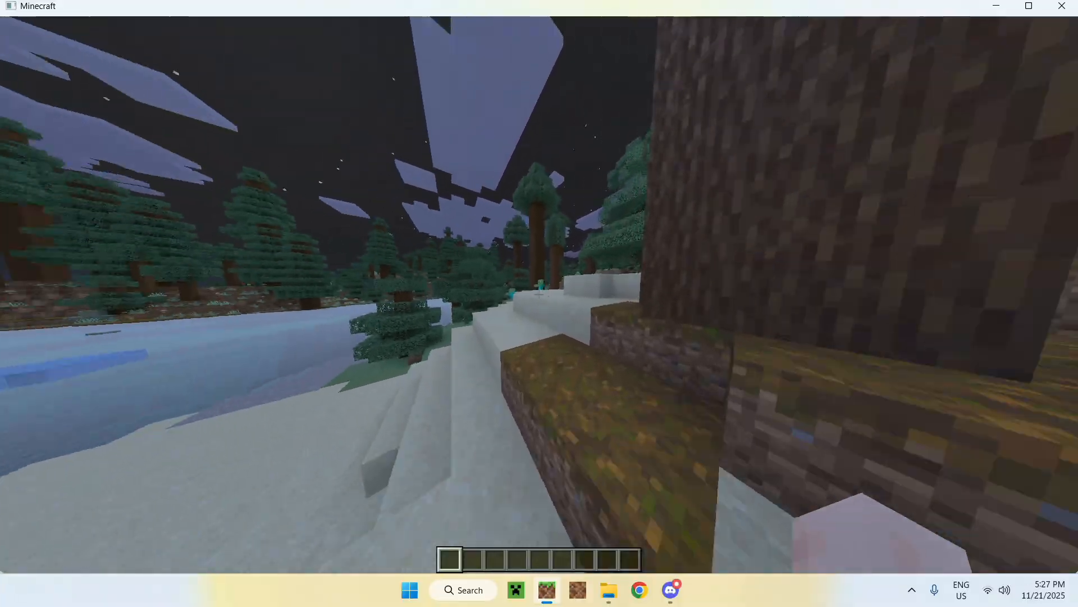
mouse_move(539, 303)
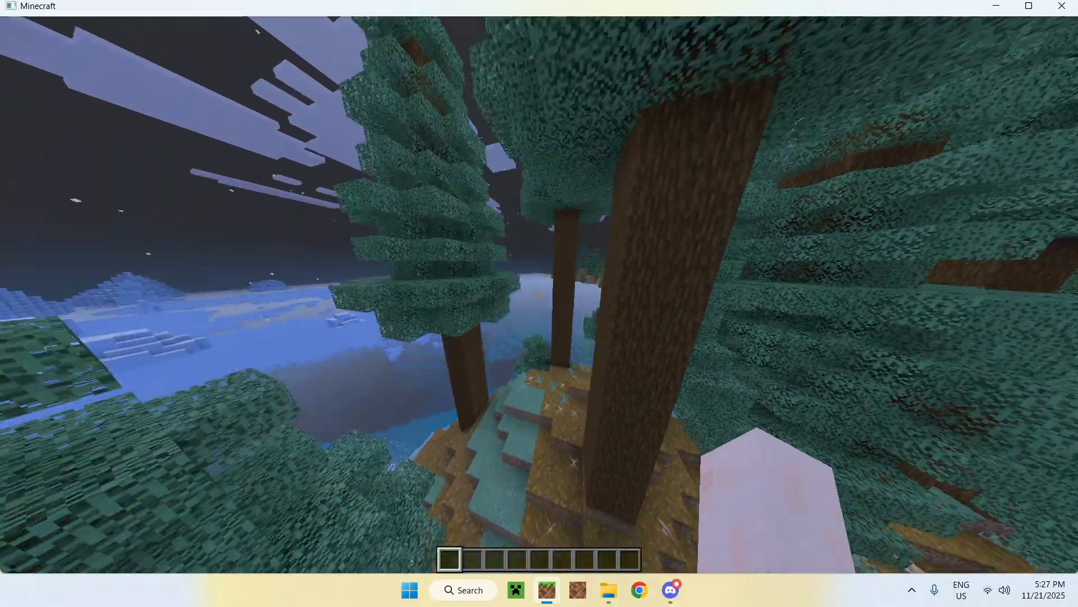
mouse_move(539, 295)
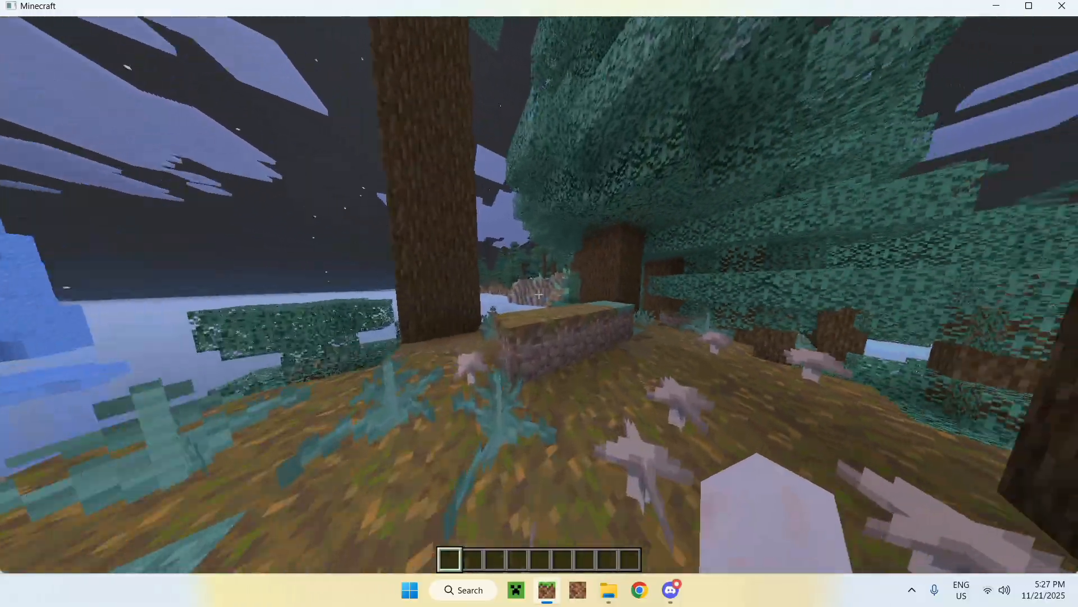